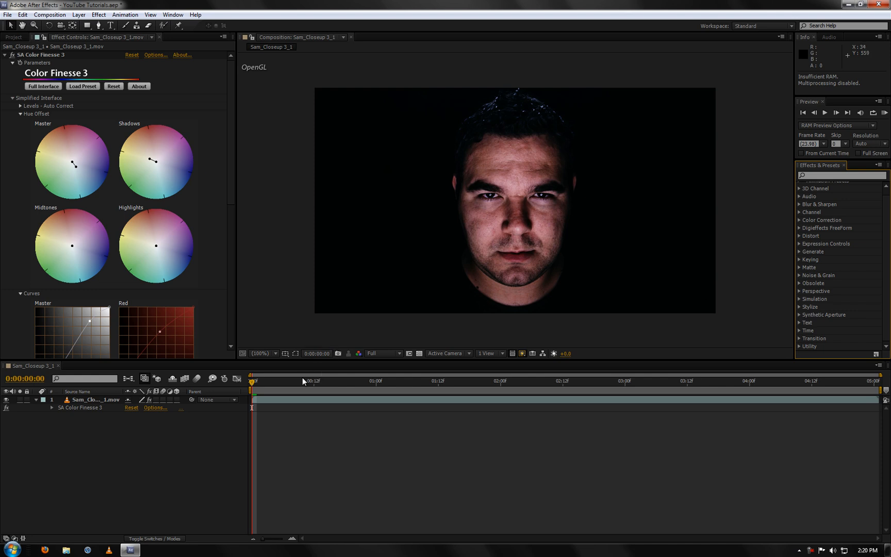
mouse_move(279, 423)
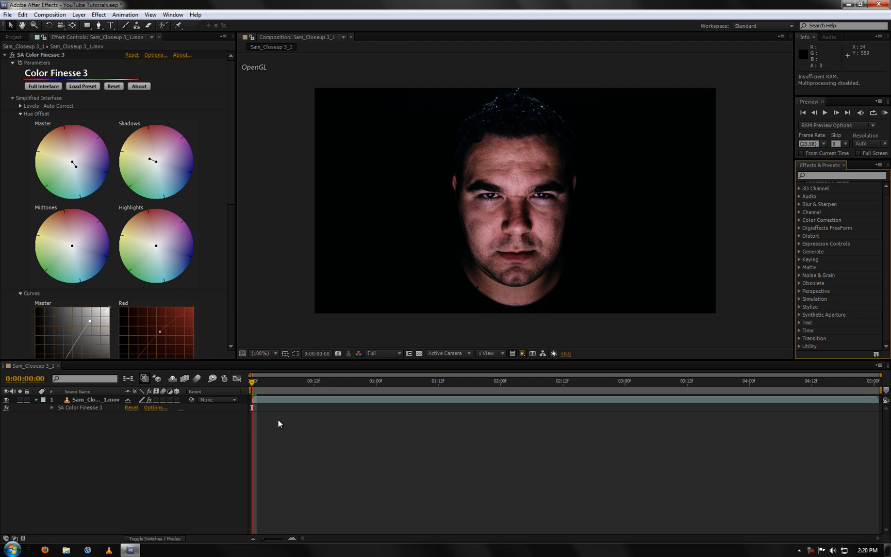
mouse_move(275, 316)
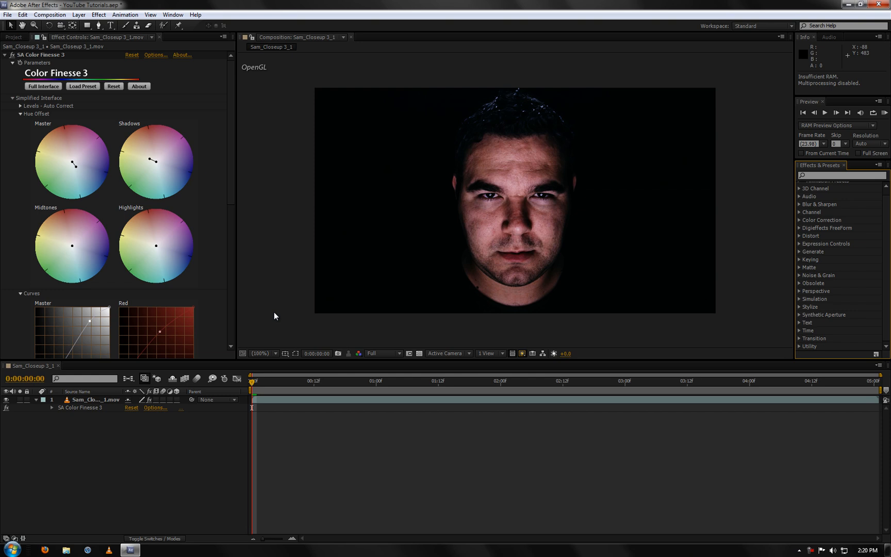
mouse_move(314, 193)
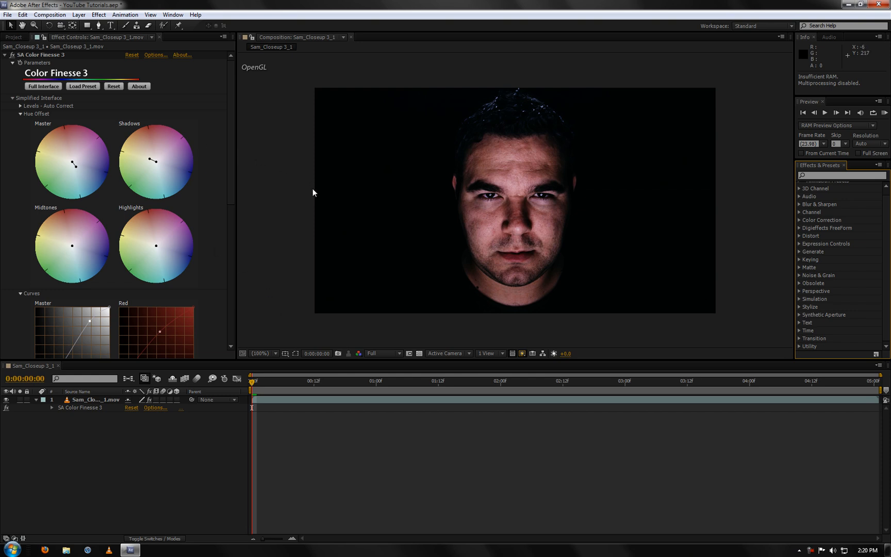
mouse_move(302, 146)
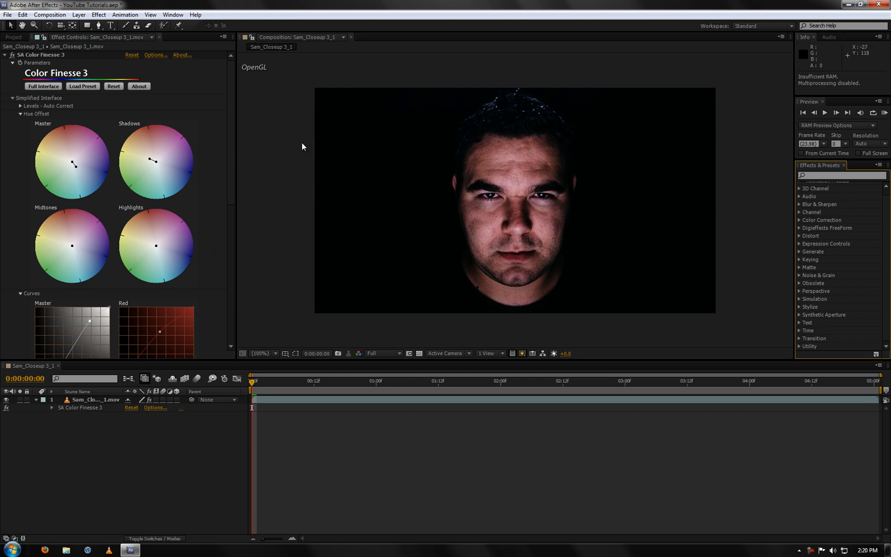
mouse_move(301, 148)
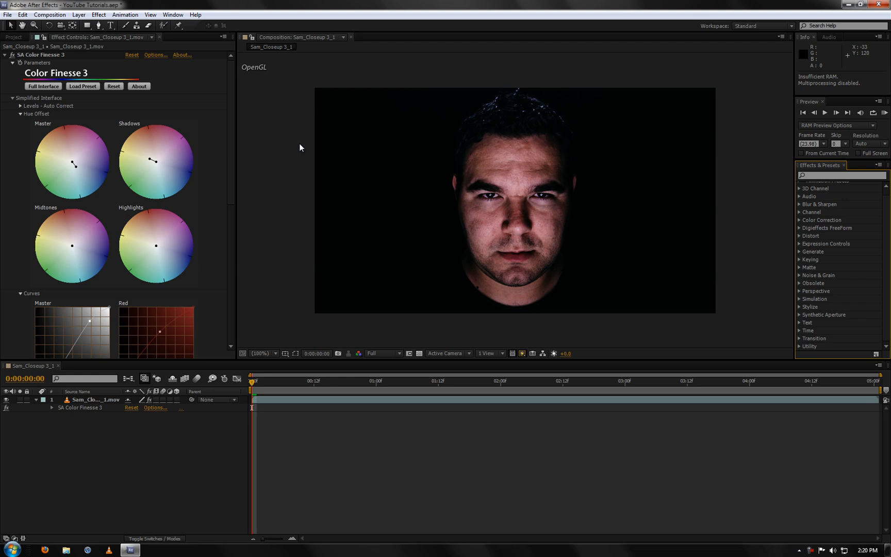
mouse_move(182, 120)
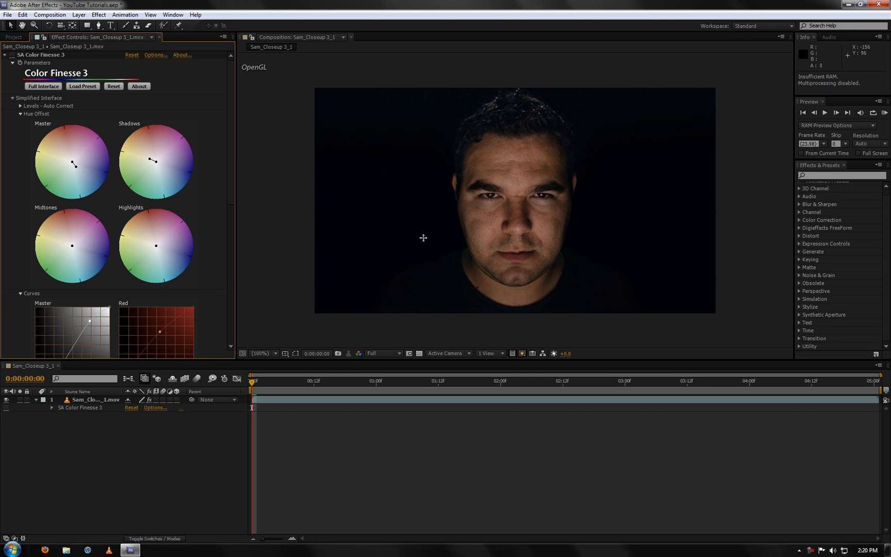
mouse_move(318, 212)
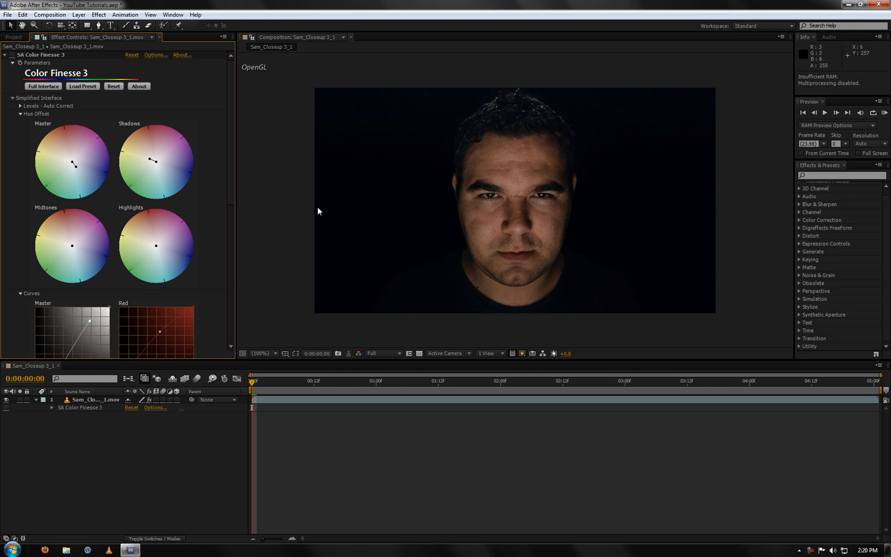
mouse_move(264, 253)
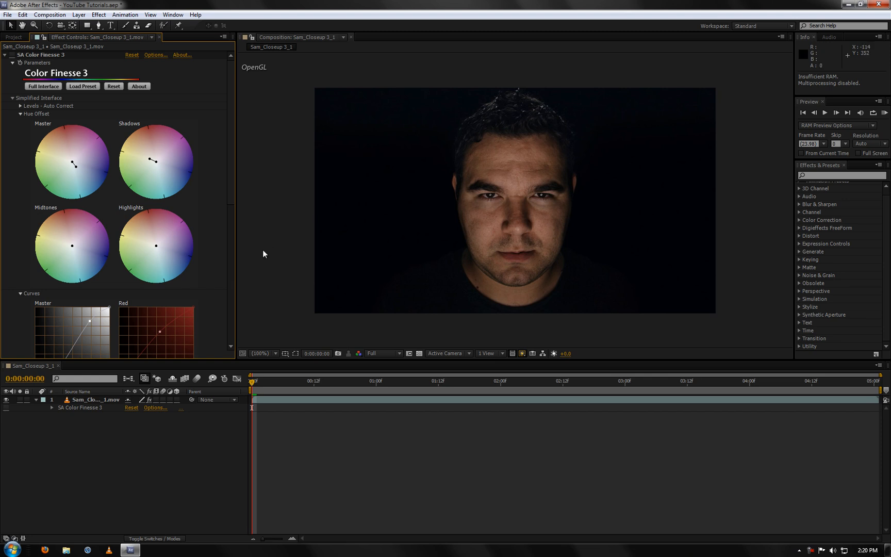
mouse_move(270, 257)
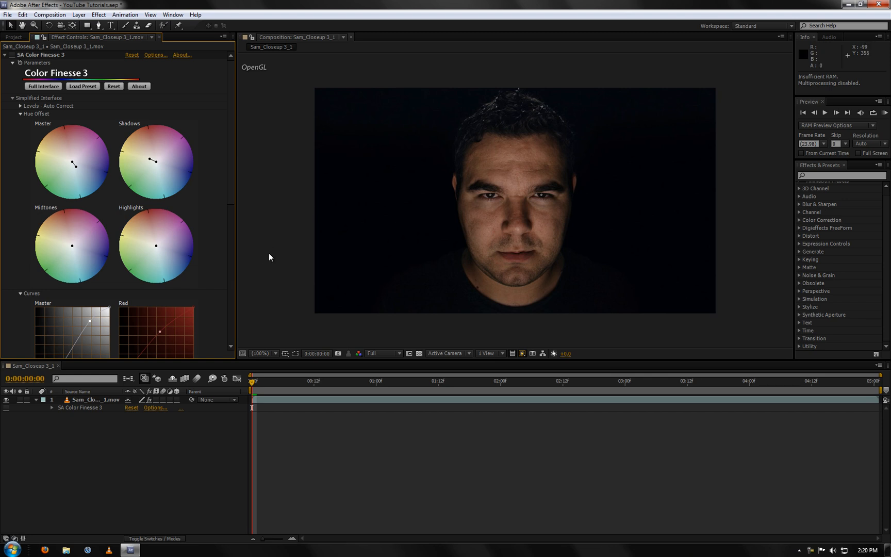
mouse_move(272, 255)
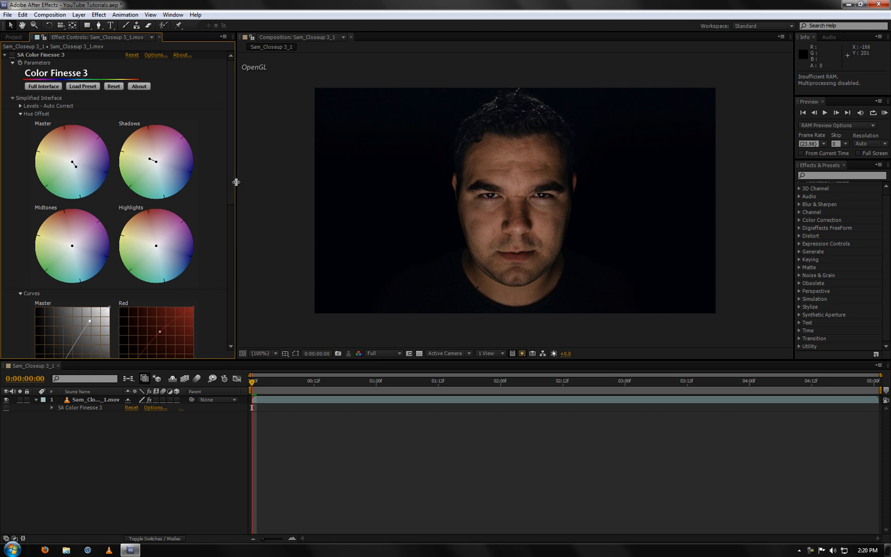
Resize the Effect Controls panel so the composition viewer gets more room.
left_click_drag(235, 182, 201, 191)
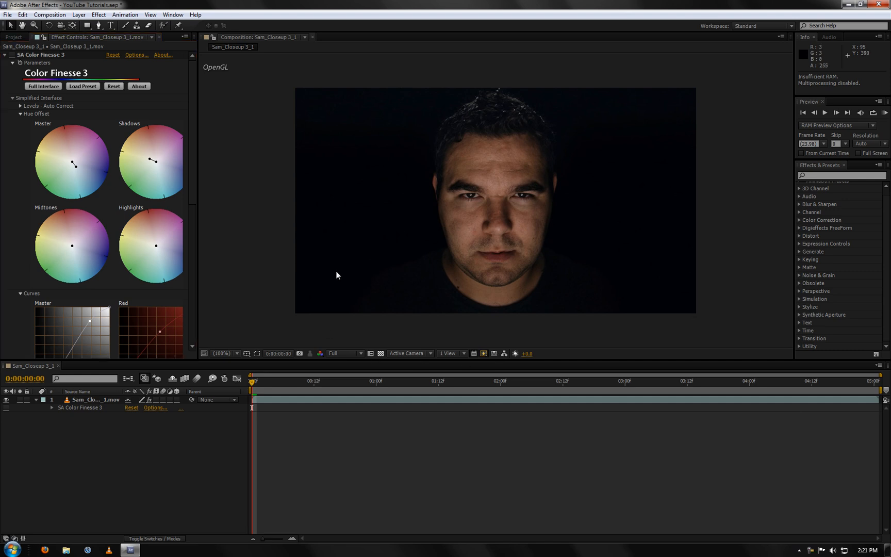
mouse_move(352, 112)
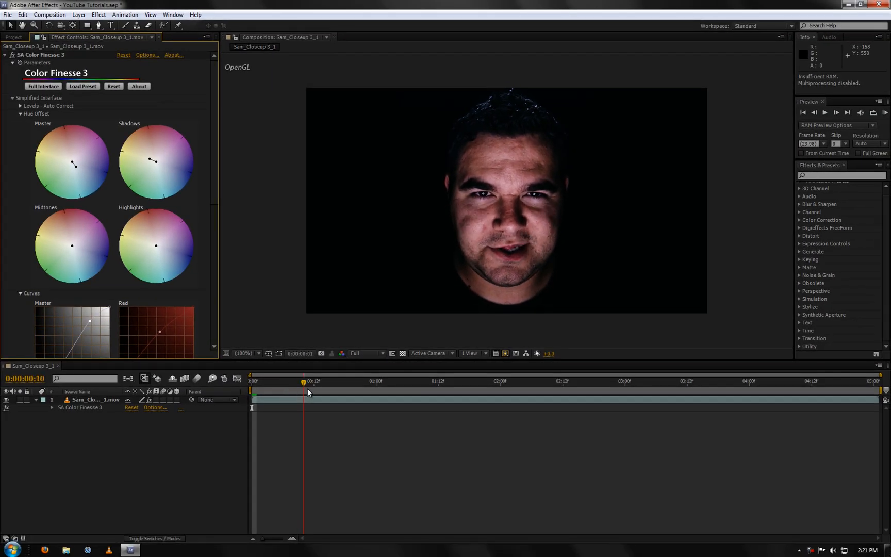
Preview the graded clip at several frames, including about two seconds in, ending at the start.
left_click(474, 390)
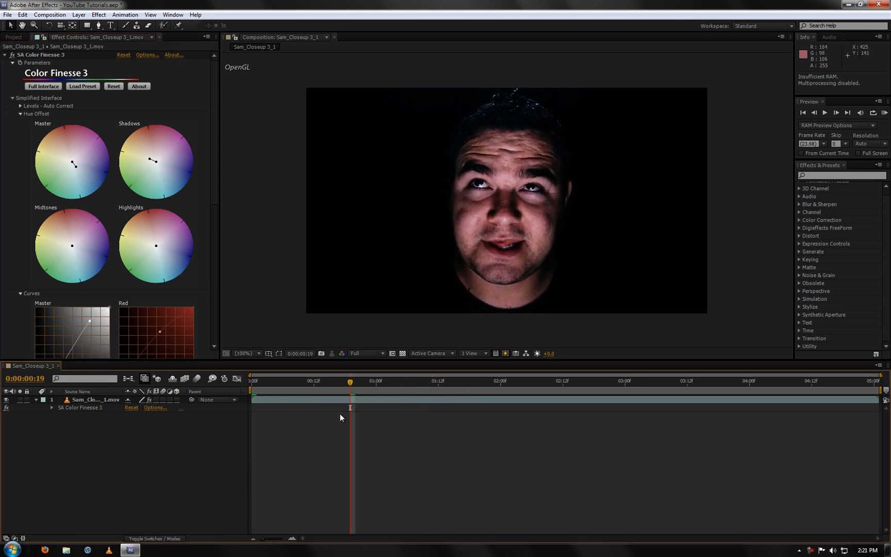
left_click(303, 390)
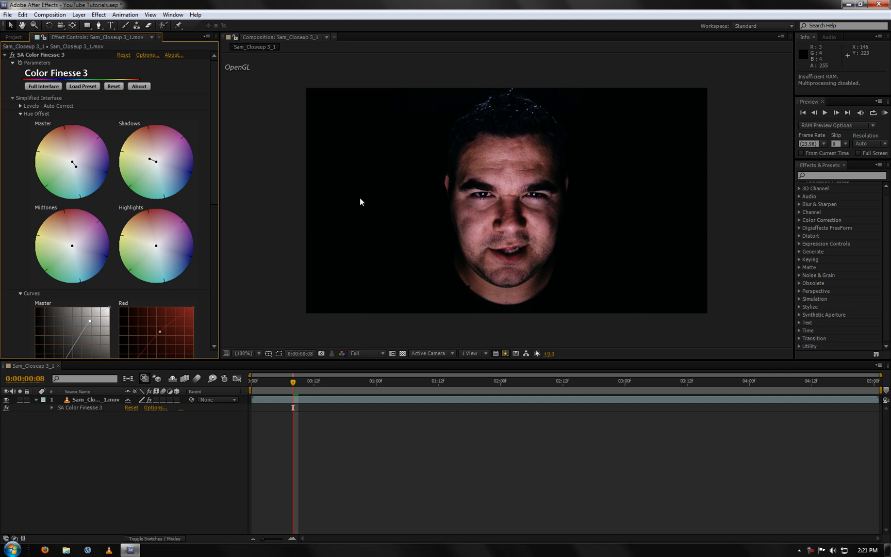
left_click(254, 382)
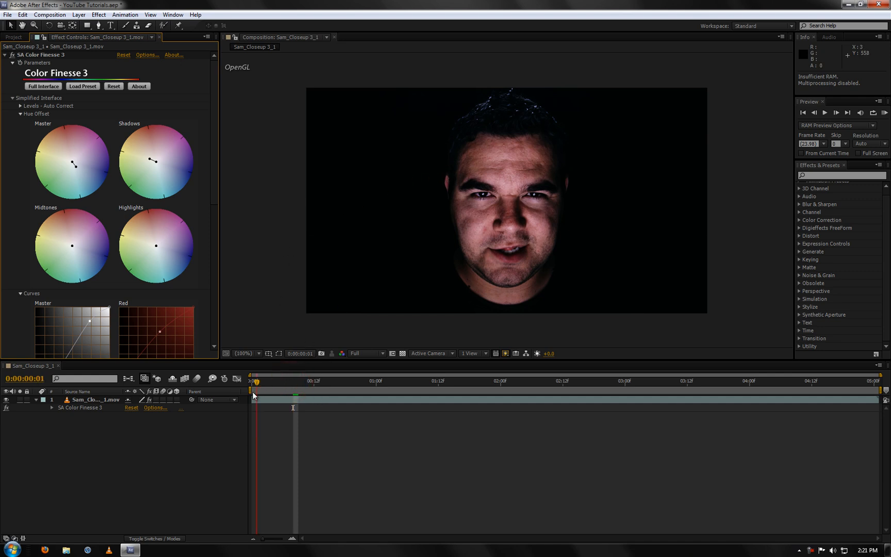
left_click(547, 381)
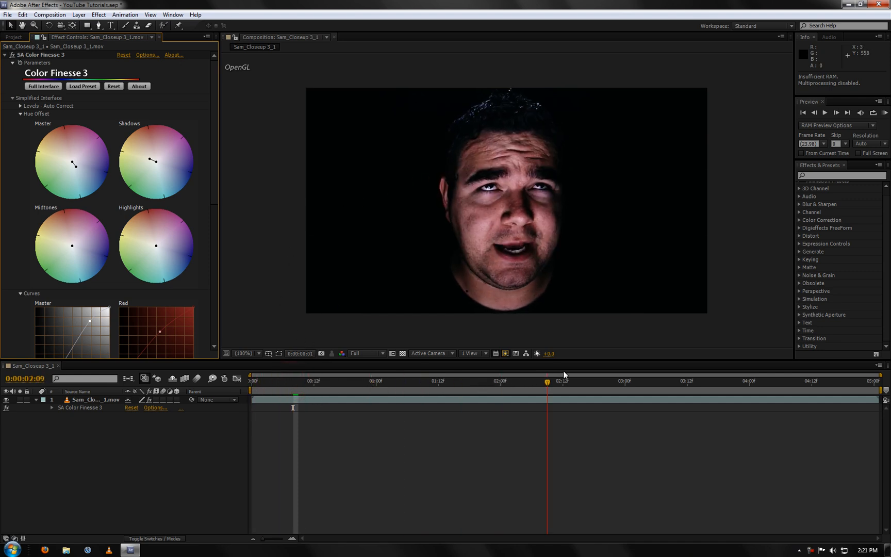
left_click(322, 381)
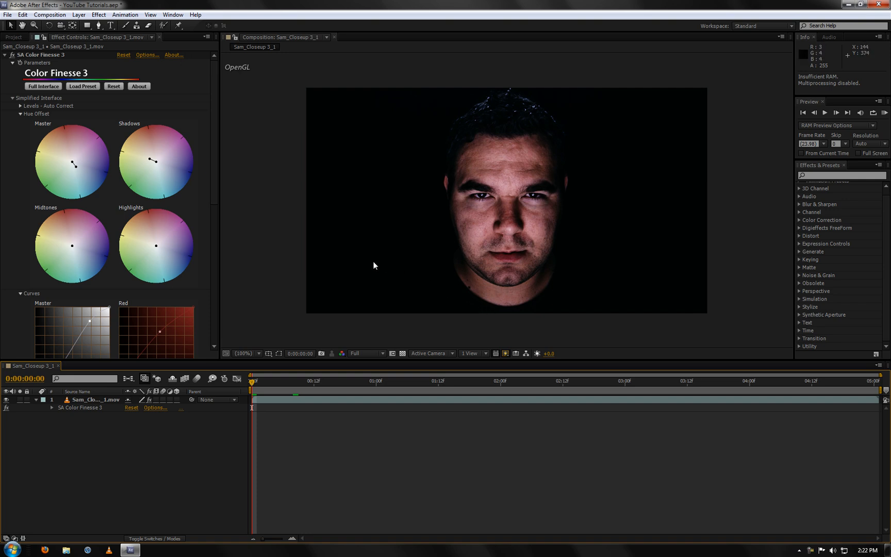
mouse_move(696, 296)
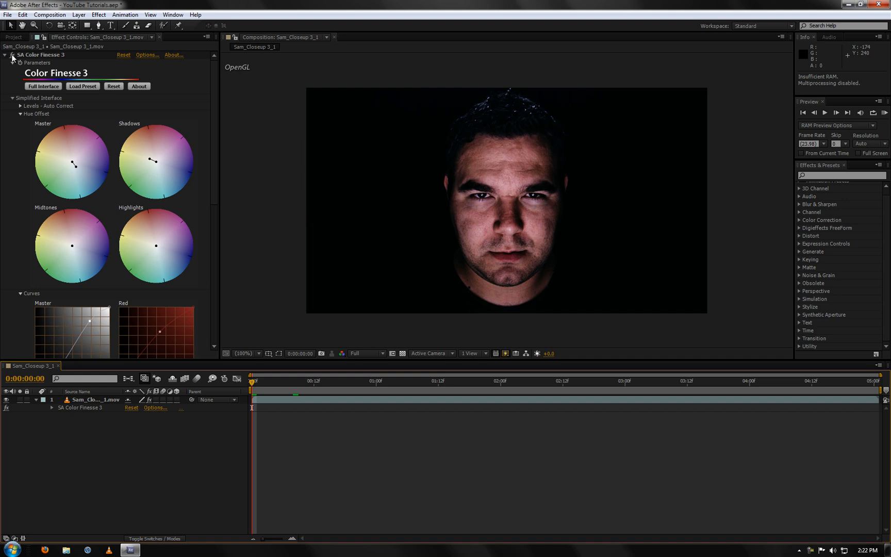
Delete the old grade and apply Color Finesse 3 from Effect > Synthetic Aperture.
left_click(91, 399)
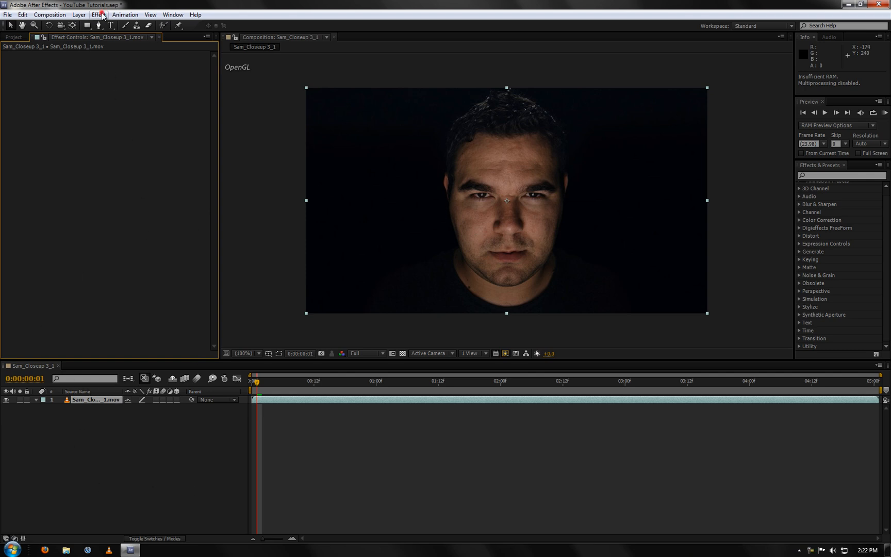
left_click(98, 13)
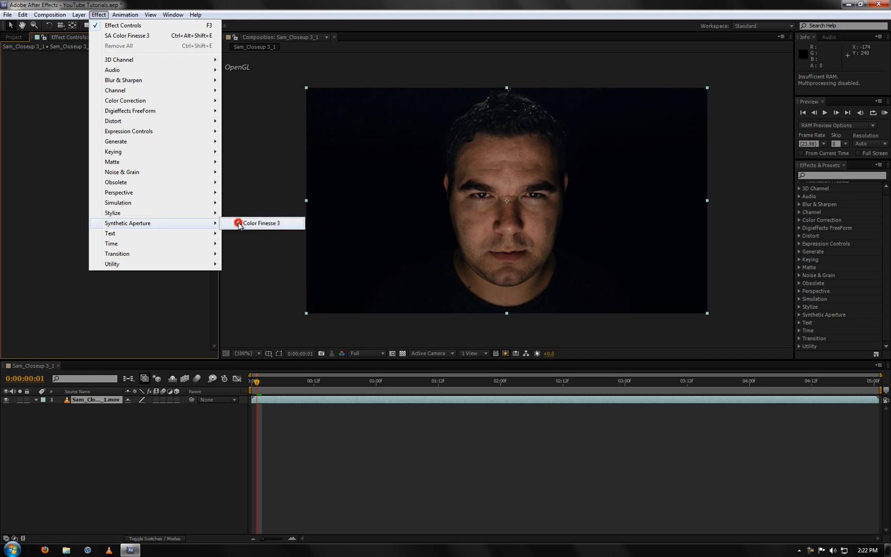
left_click(261, 222)
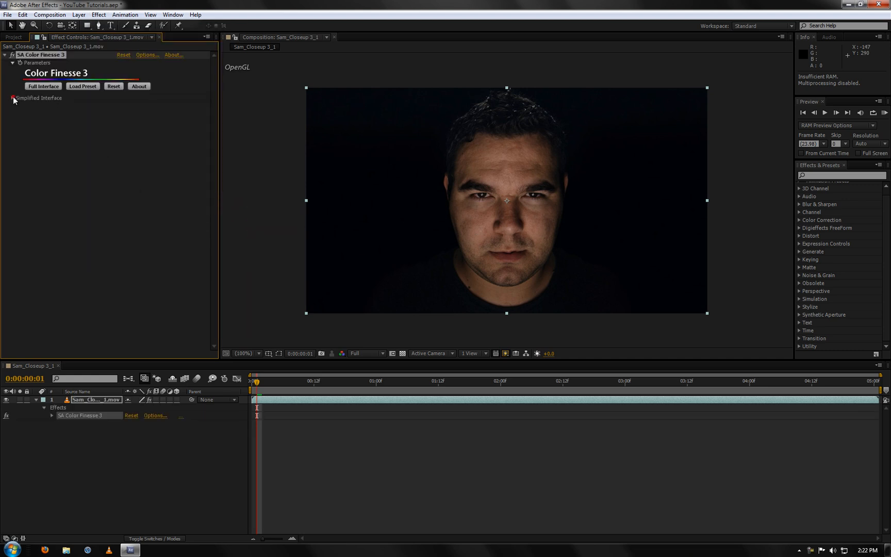
Expand the simplified controls and pull the master curve's lower point down to deepen shadows.
left_click(12, 98)
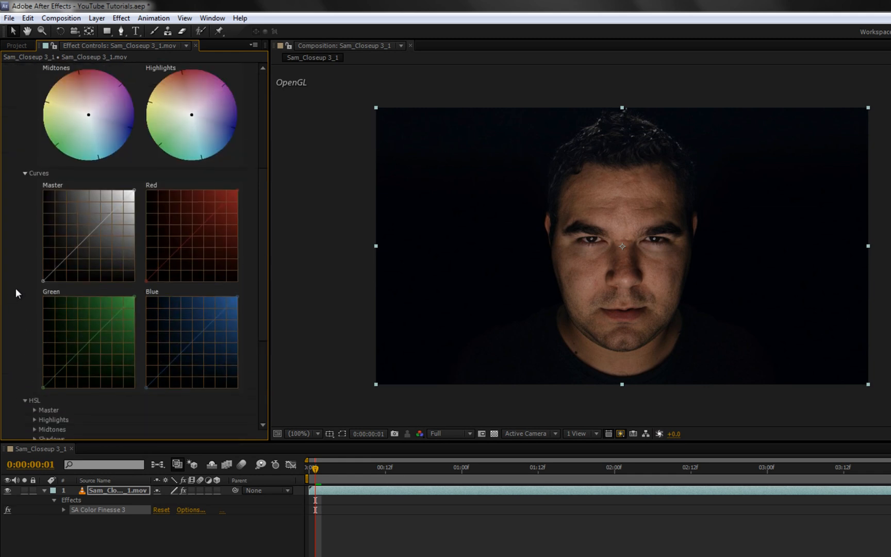
scroll("down", 3)
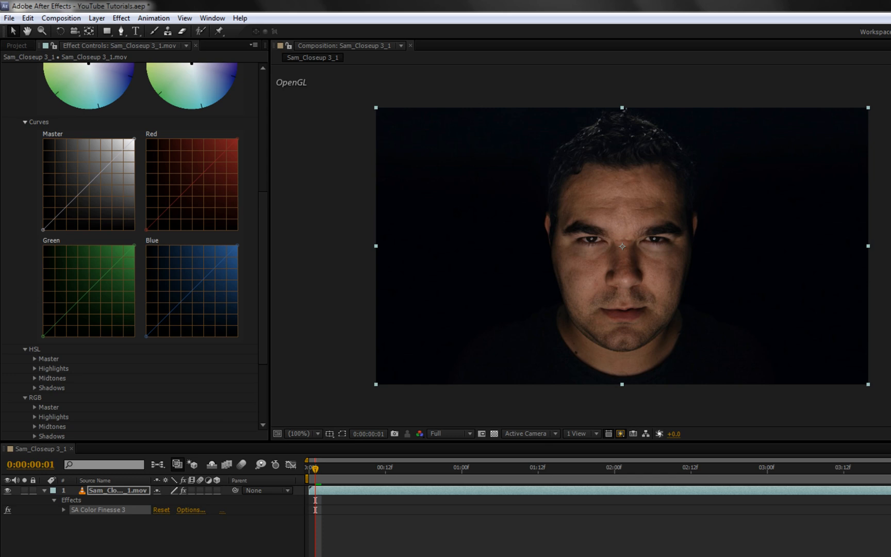
mouse_move(337, 196)
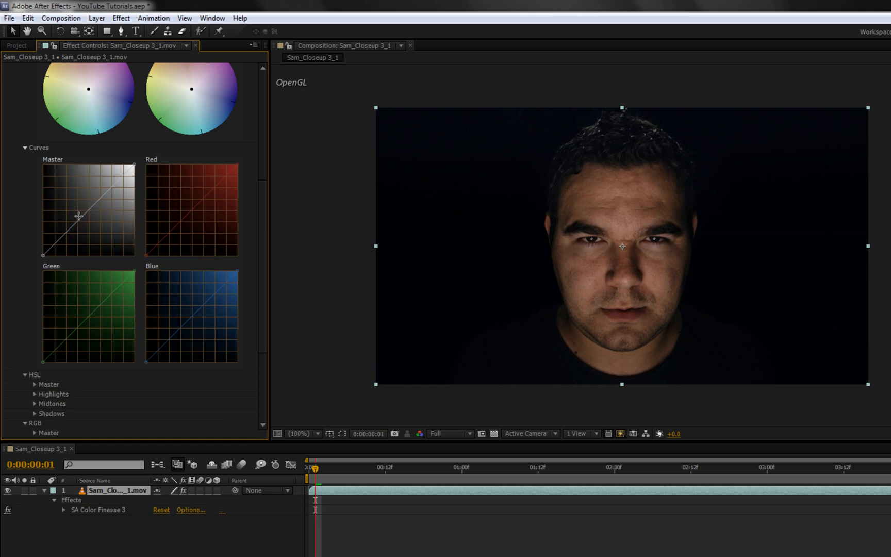
left_click_drag(80, 215, 77, 241)
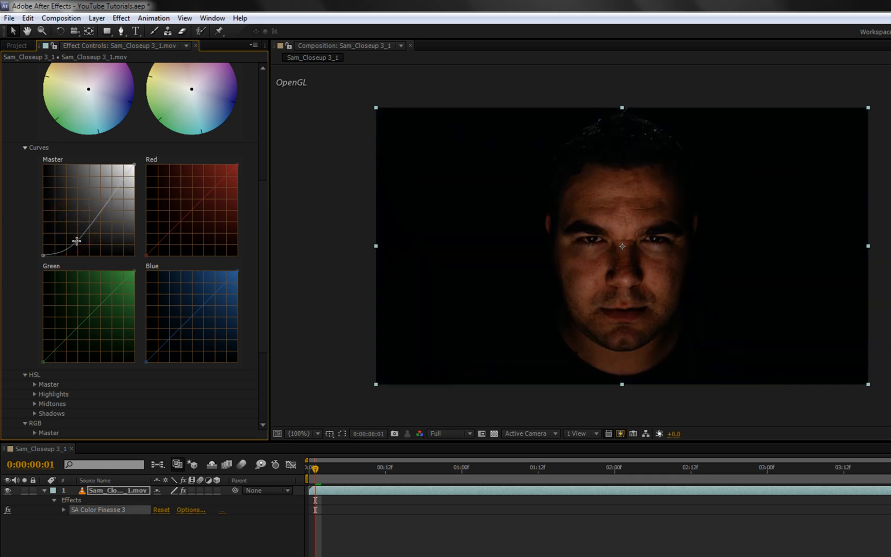
left_click_drag(77, 240, 71, 235)
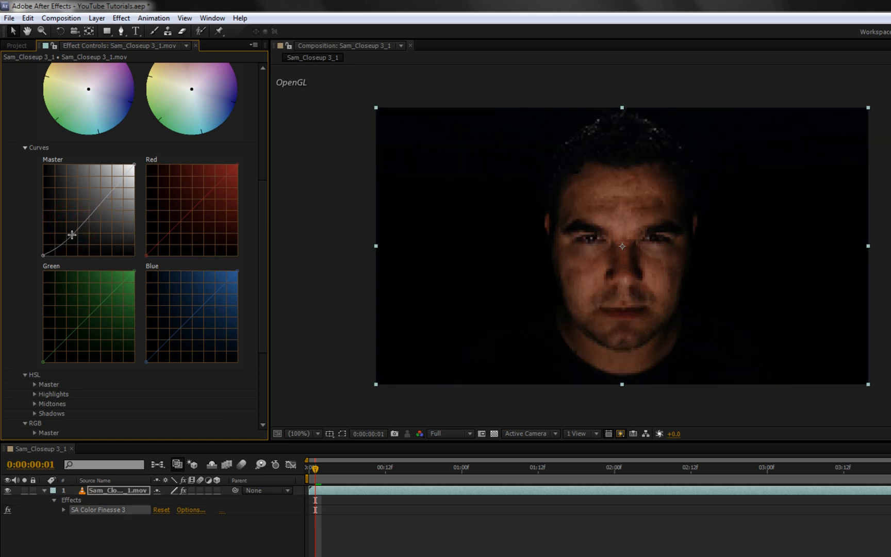
left_click_drag(72, 235, 77, 251)
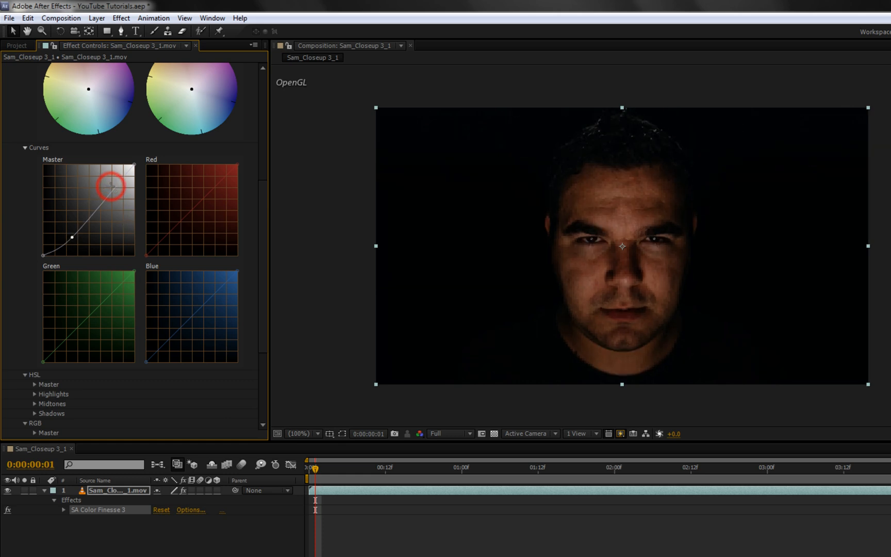
Raise the master curve's upper point to brighten highlights, completing the S shape.
left_click_drag(112, 185, 107, 178)
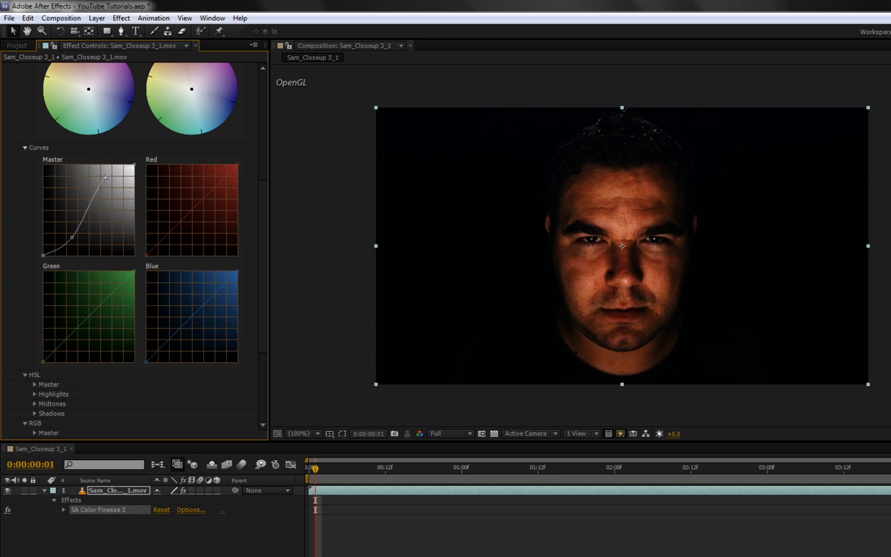
left_click_drag(105, 178, 102, 191)
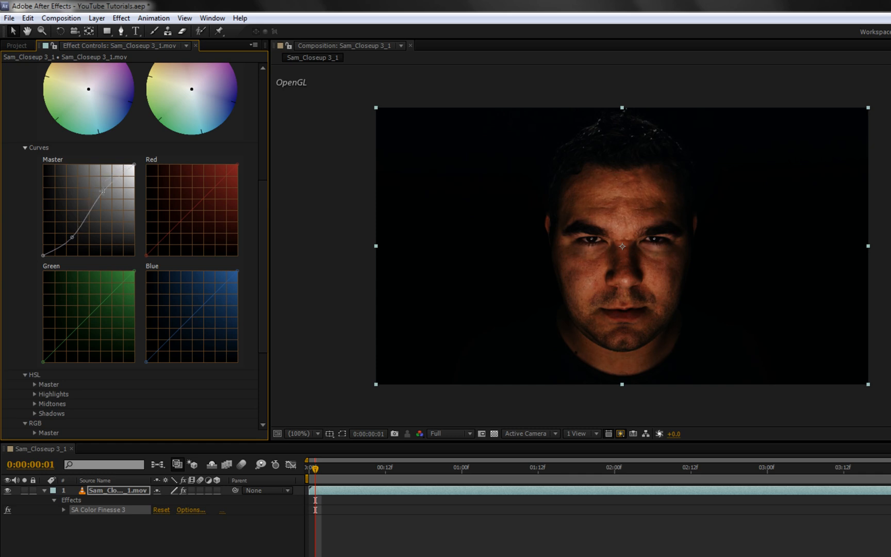
left_click_drag(103, 192, 106, 174)
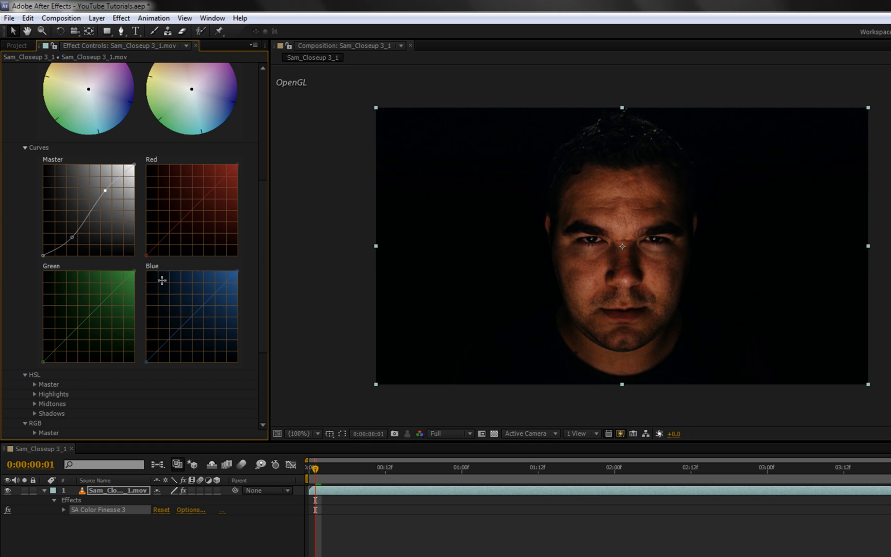
mouse_move(176, 229)
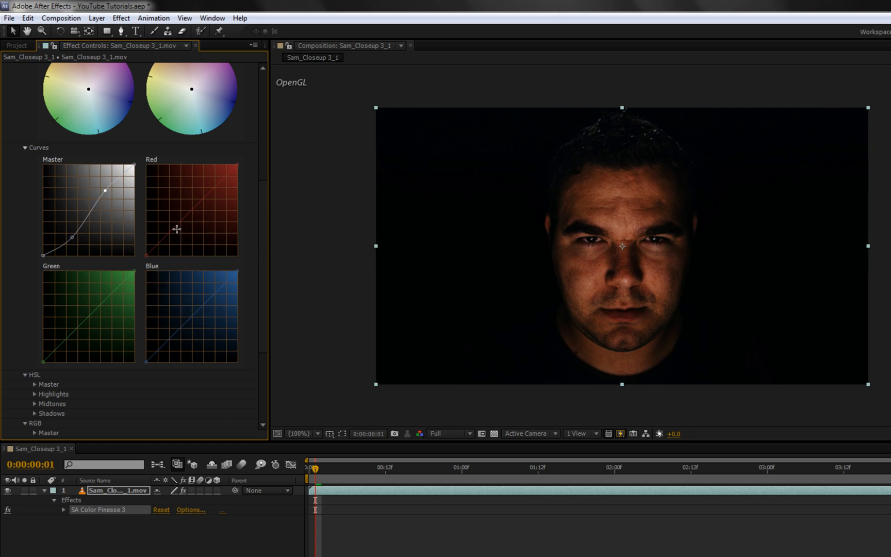
Add and adjust midpoints on the red, green and blue curves to cool the orange skin.
left_click(191, 210)
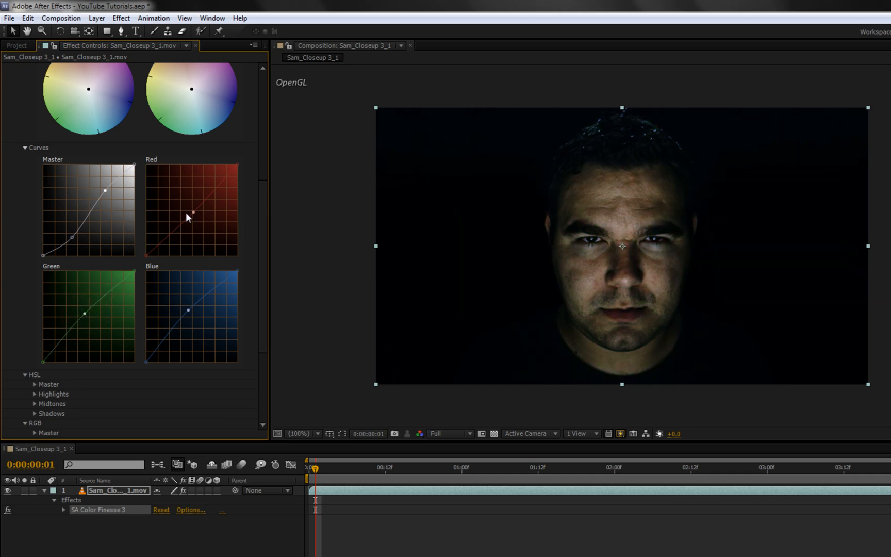
left_click(193, 212)
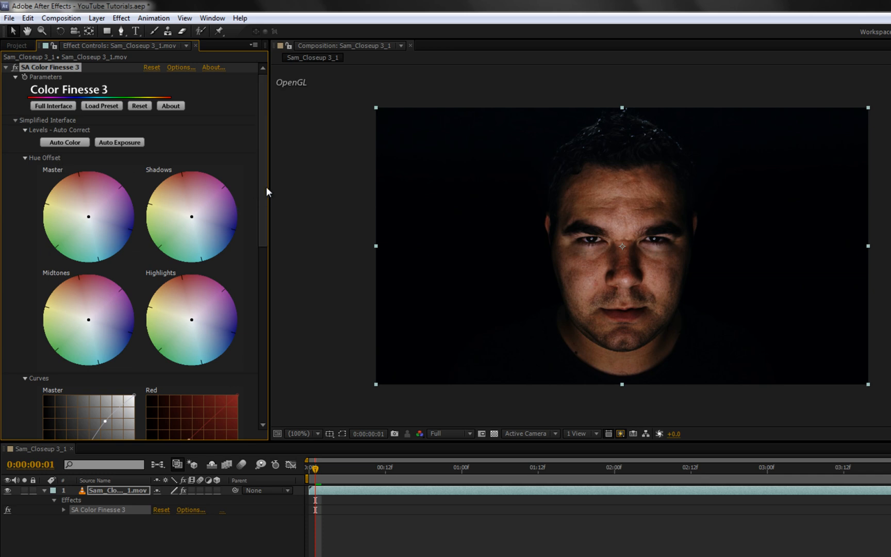
scroll("down", 3)
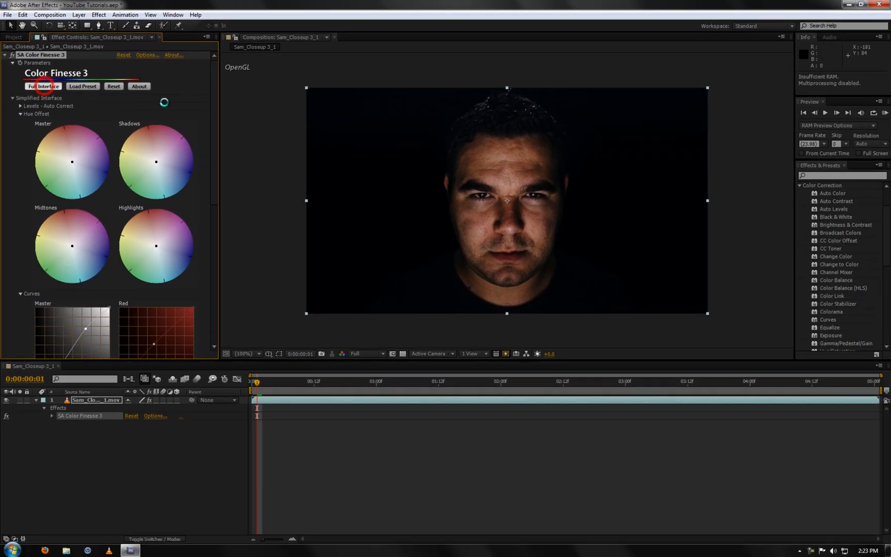
Switch to Full Interface with the HSL controls and a Split Source preview.
left_click(43, 86)
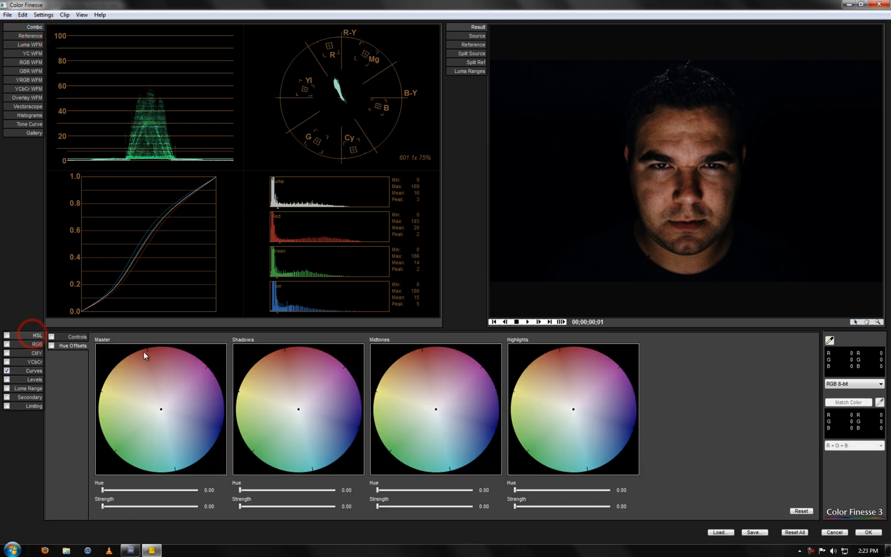
left_click(73, 336)
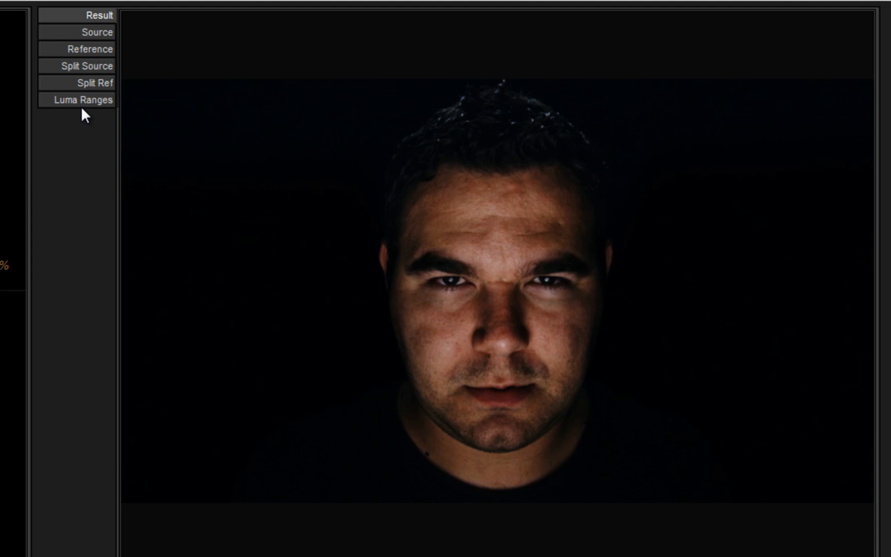
mouse_move(69, 76)
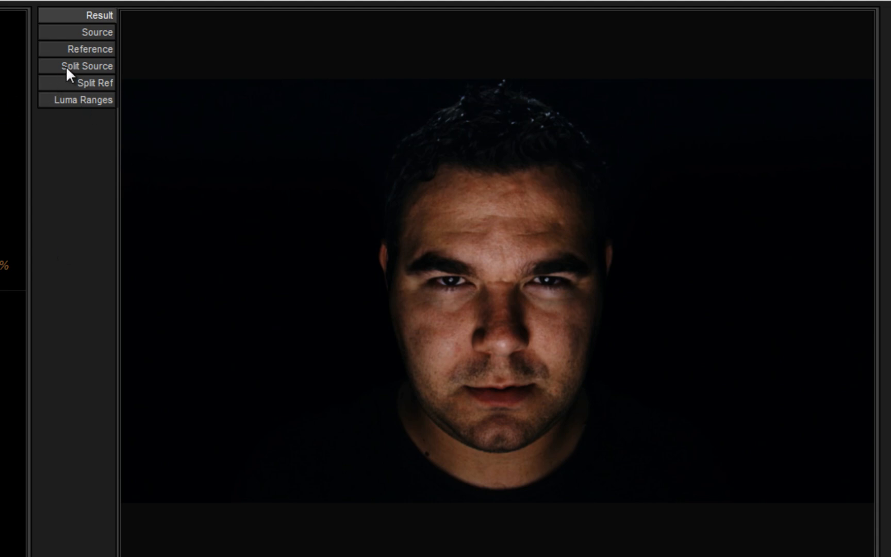
left_click(80, 65)
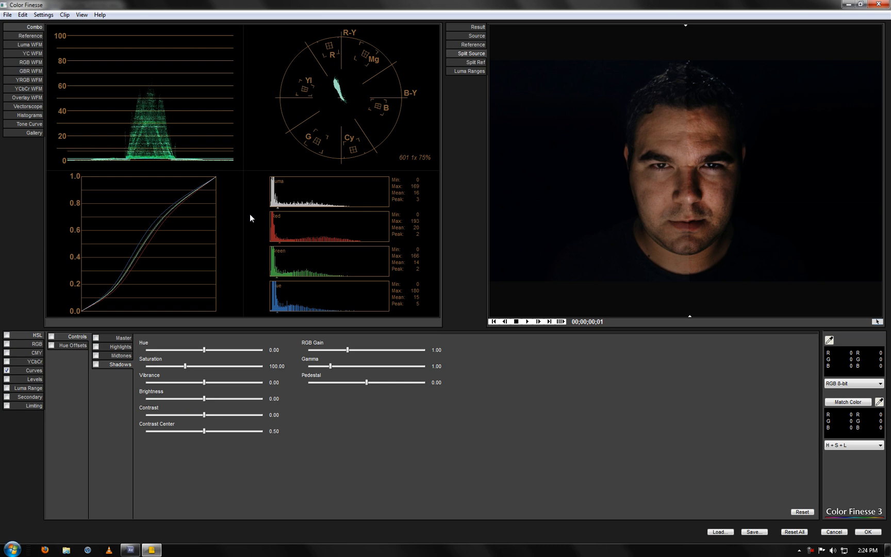
mouse_move(103, 240)
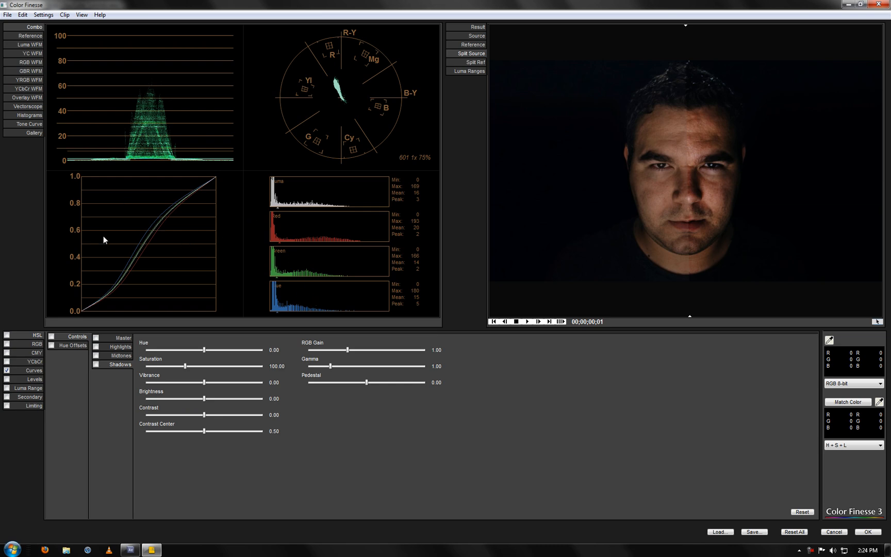
mouse_move(53, 157)
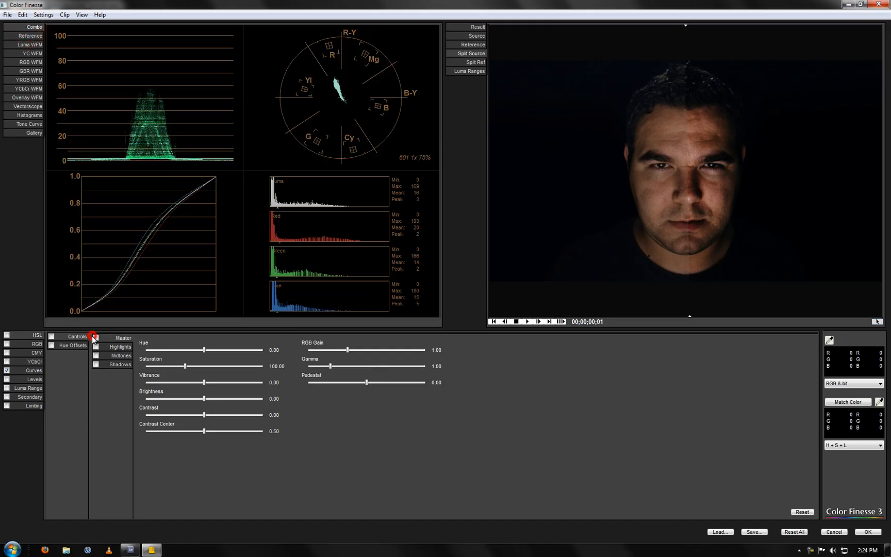
Enable the master and shadow ranges and raise the HSL gamma to about 1.12.
left_click(95, 337)
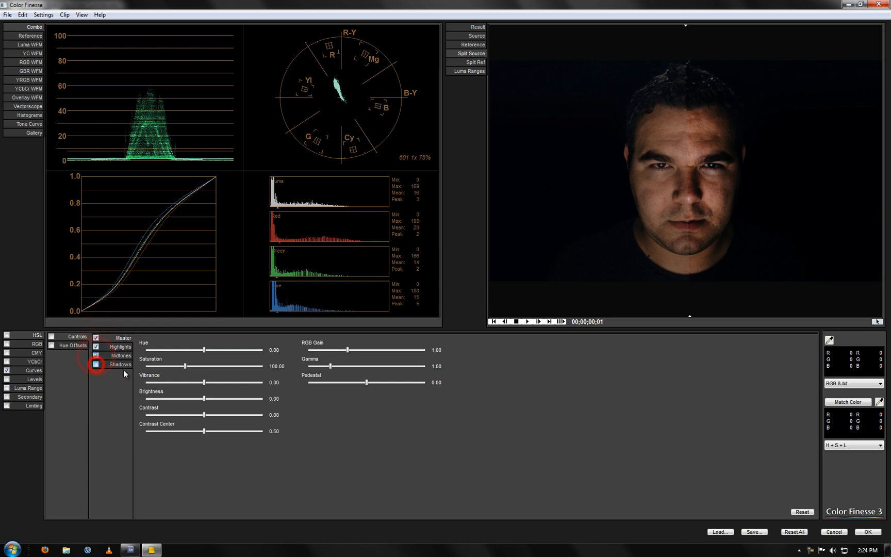
left_click(96, 364)
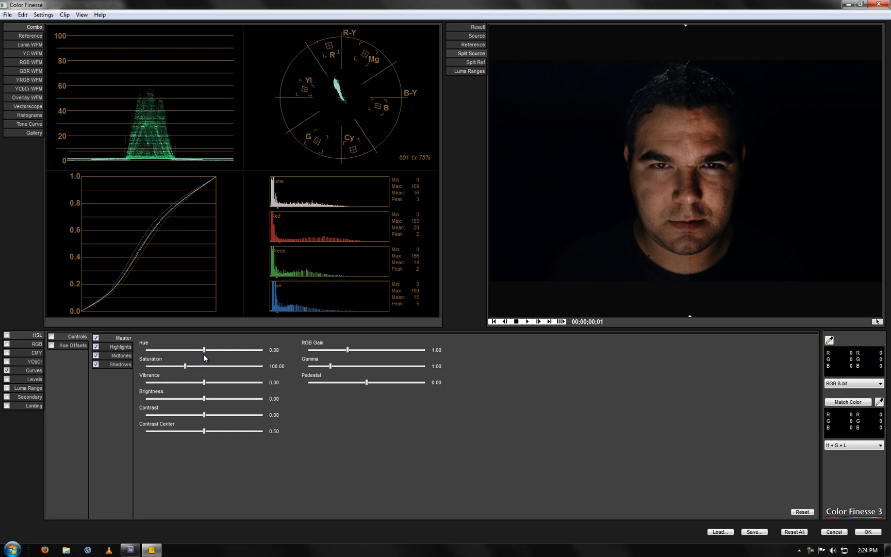
mouse_move(328, 369)
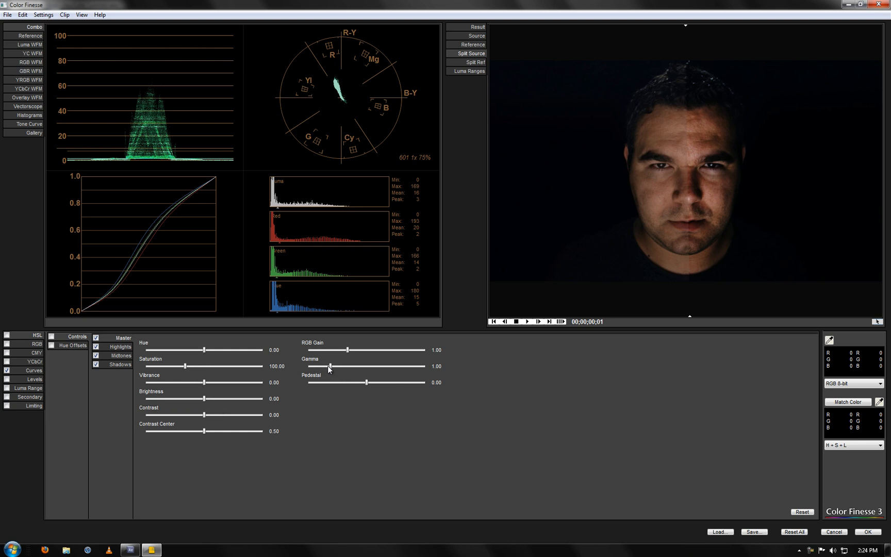
left_click_drag(328, 366, 333, 366)
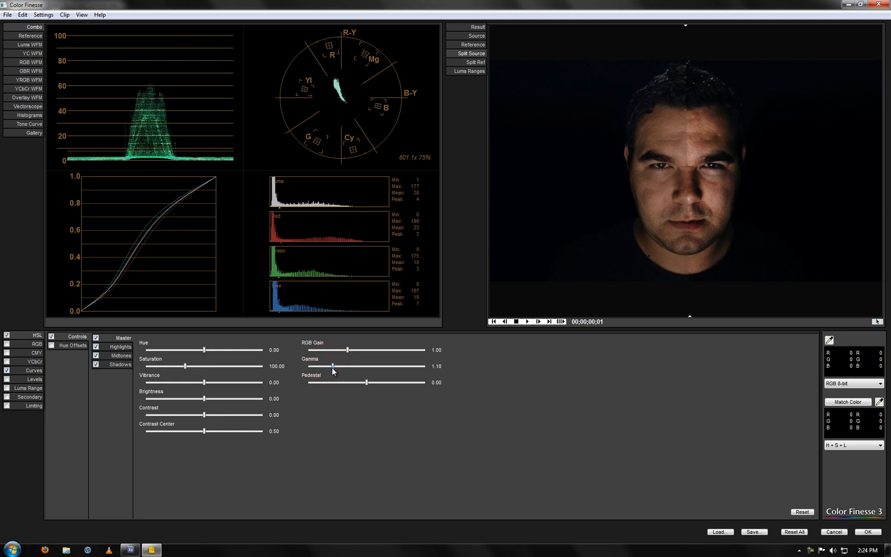
left_click_drag(332, 366, 335, 366)
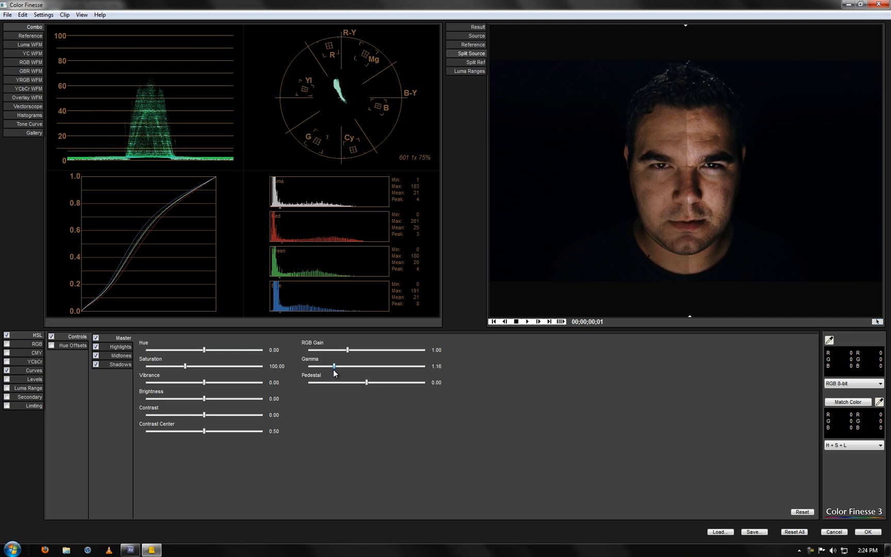
mouse_move(337, 380)
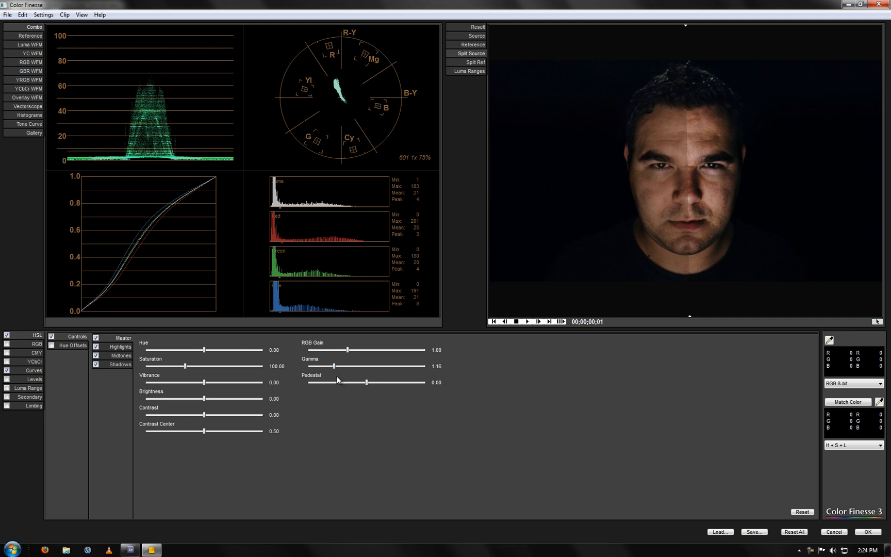
left_click_drag(335, 366, 332, 366)
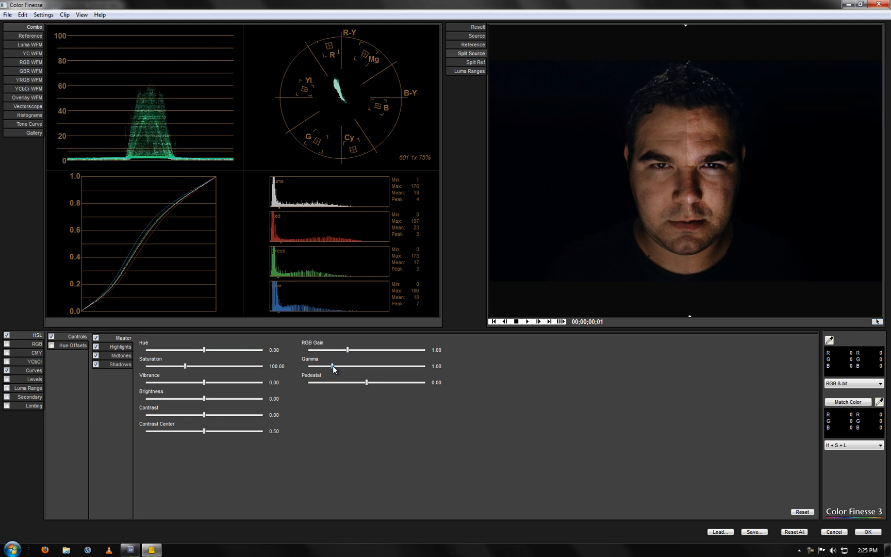
left_click_drag(332, 366, 337, 366)
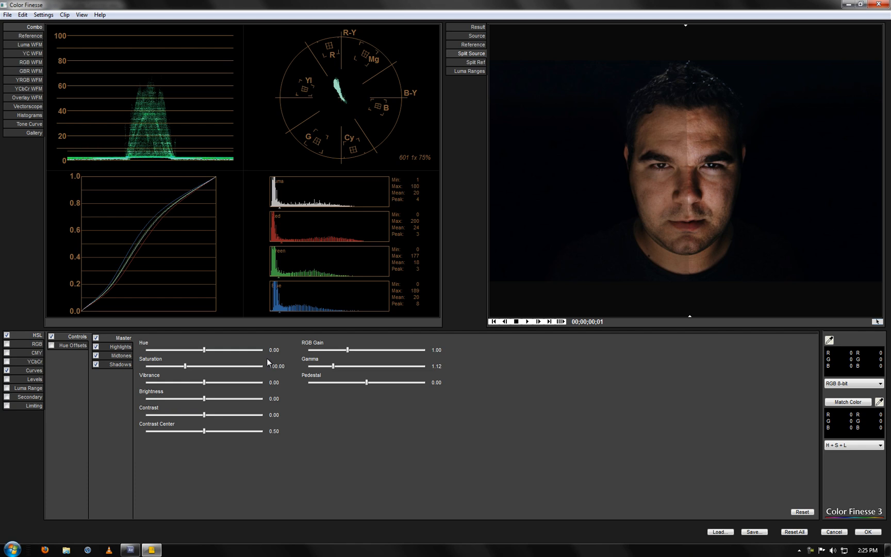
left_click_drag(185, 366, 259, 366)
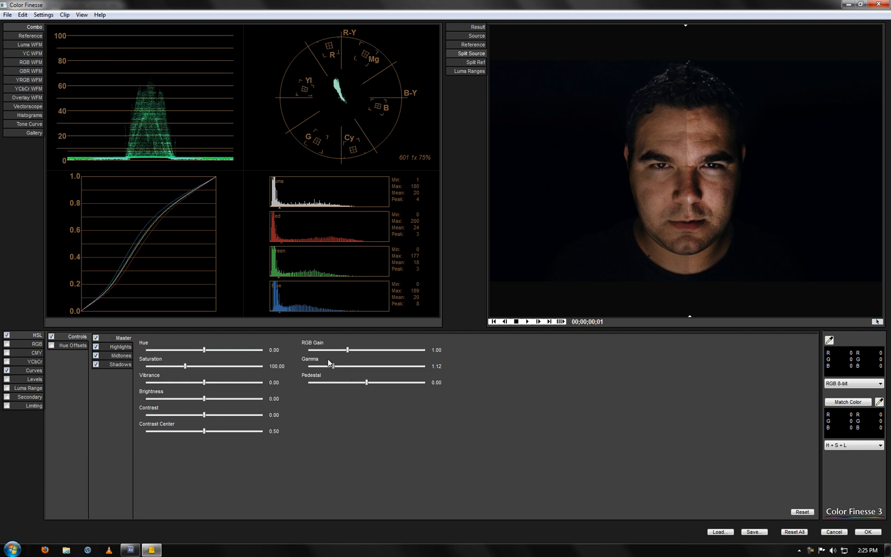
Settle the gamma at 1.10 and return to the Curves adjustments.
left_click(802, 526)
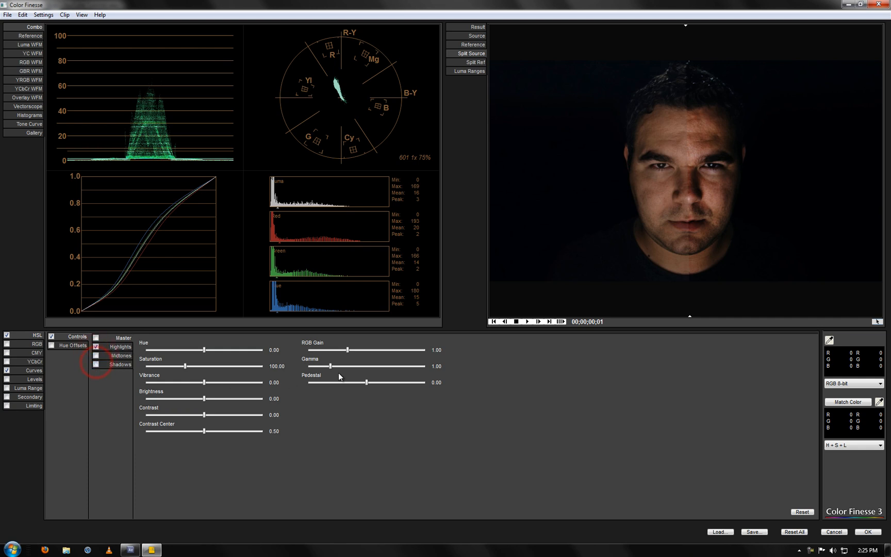
left_click_drag(329, 365, 333, 365)
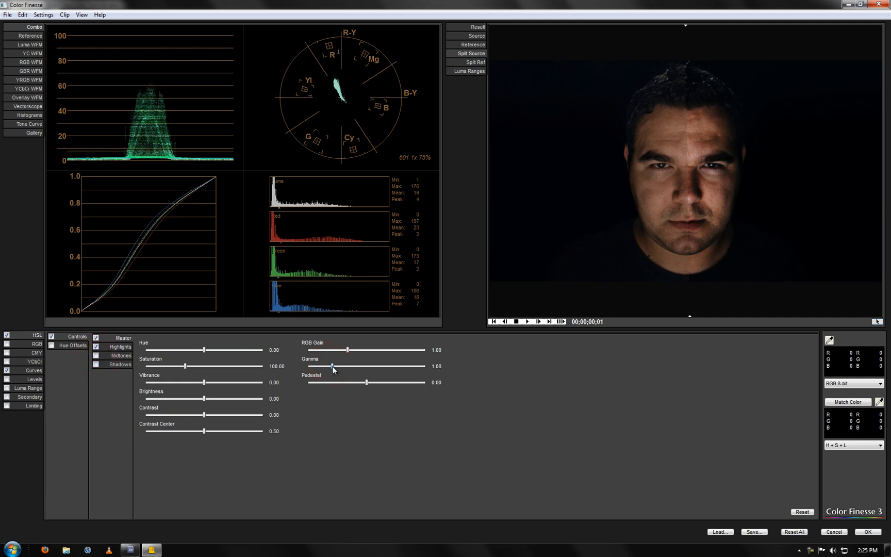
left_click_drag(332, 366, 335, 366)
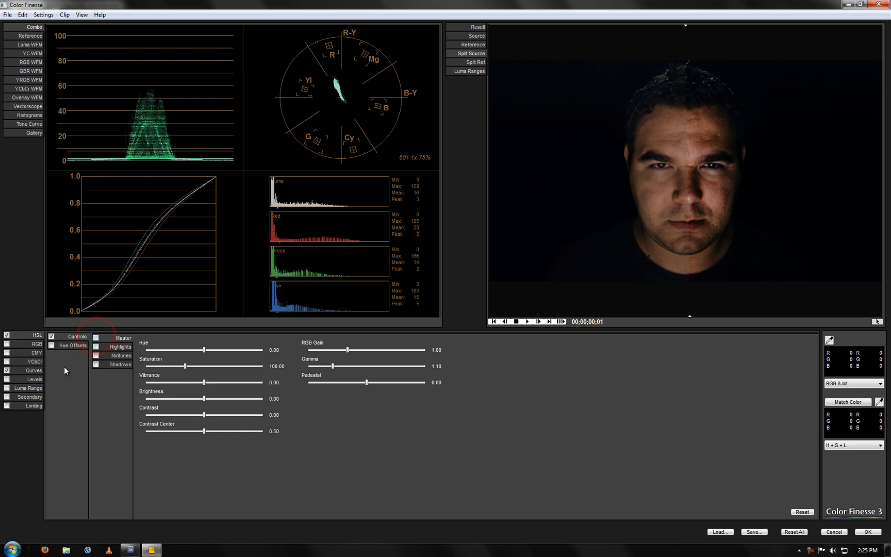
left_click(29, 370)
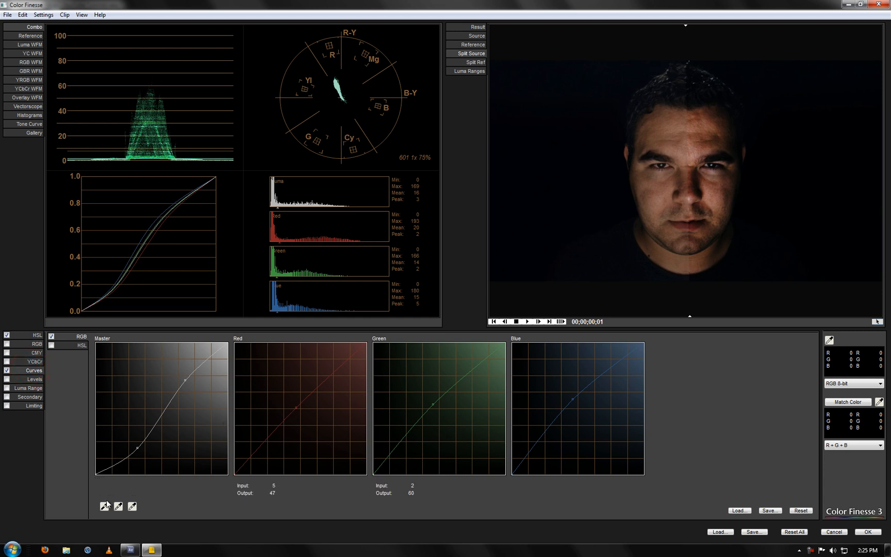
mouse_move(556, 422)
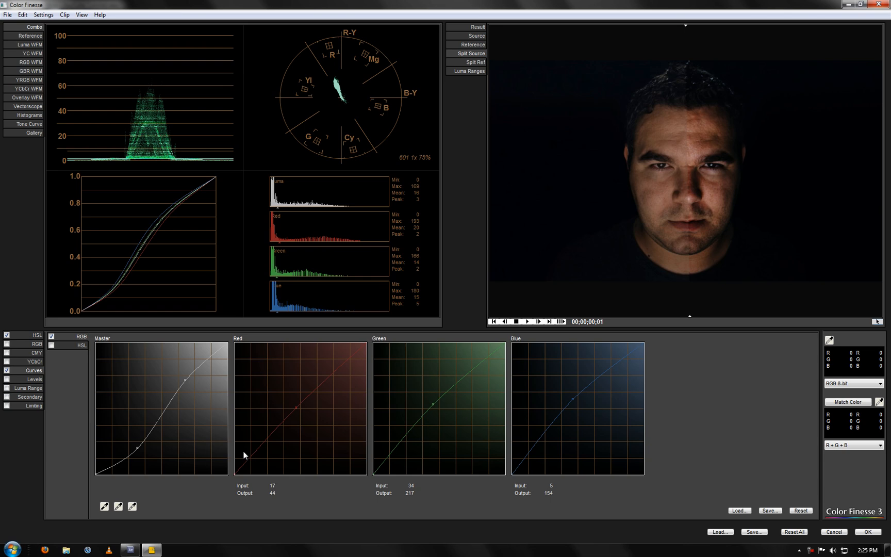
key("Alt+Tab")
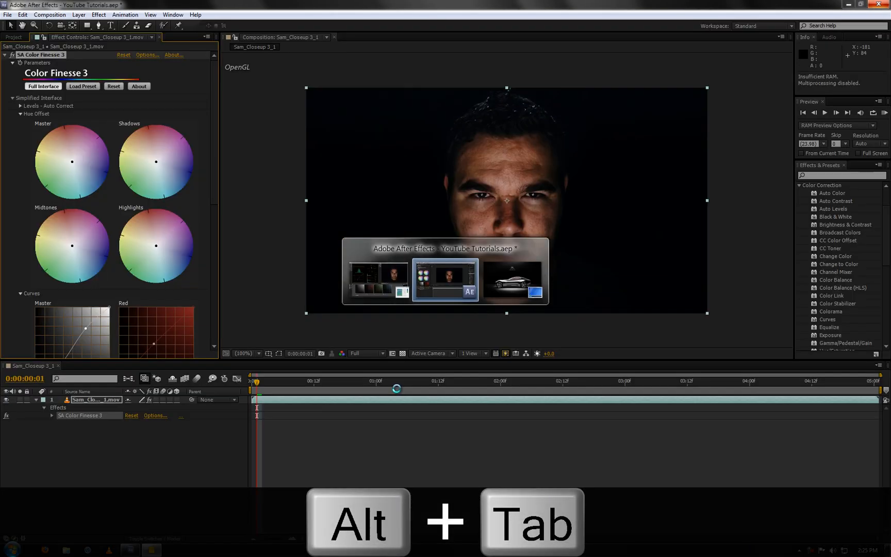
key("alt+tab")
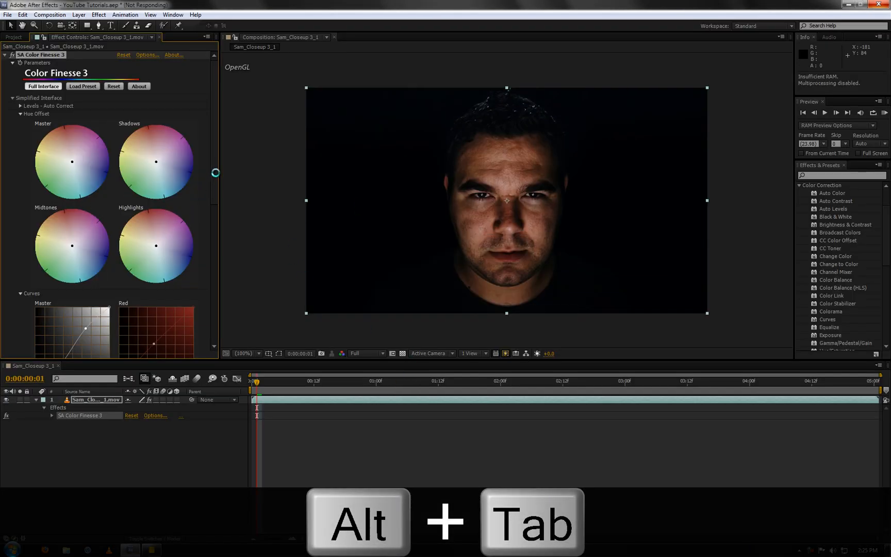
key("alt+tab")
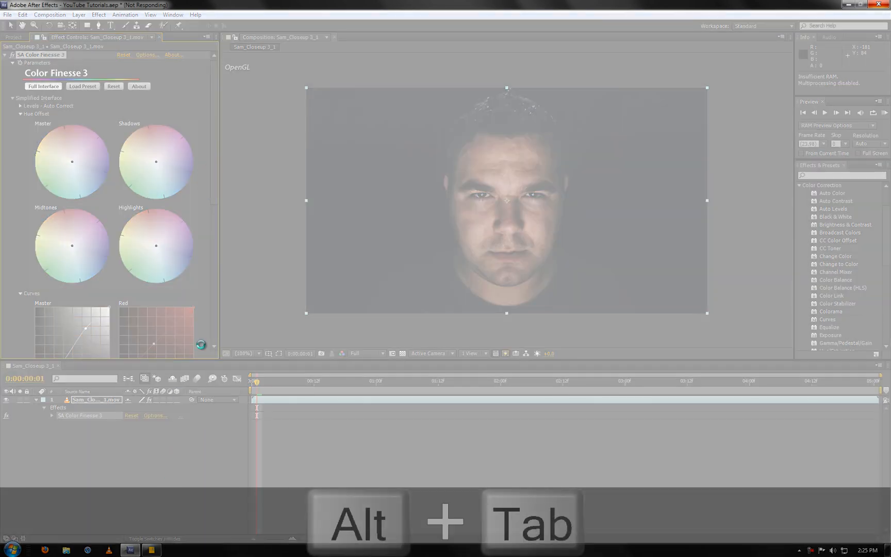
key("alt+tab")
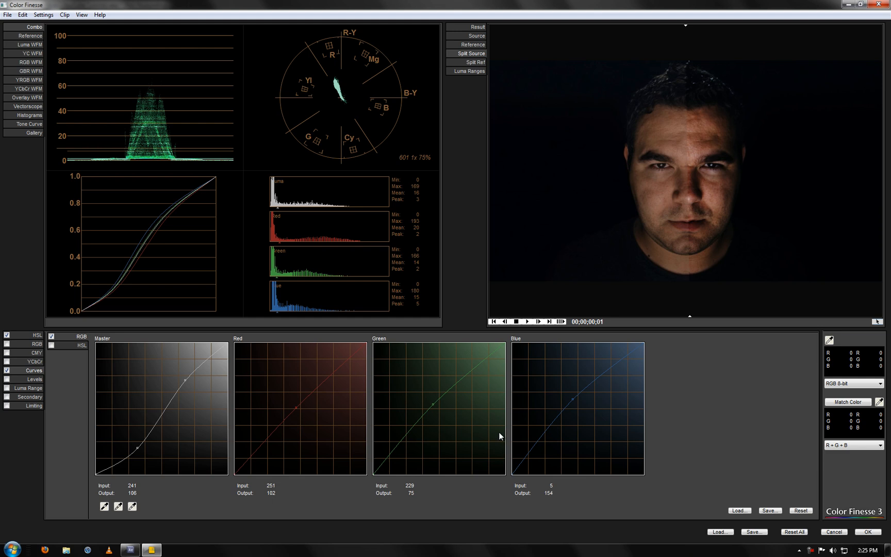
Check the Levels histograms, then switch to the Secondary correction controls.
left_click(32, 379)
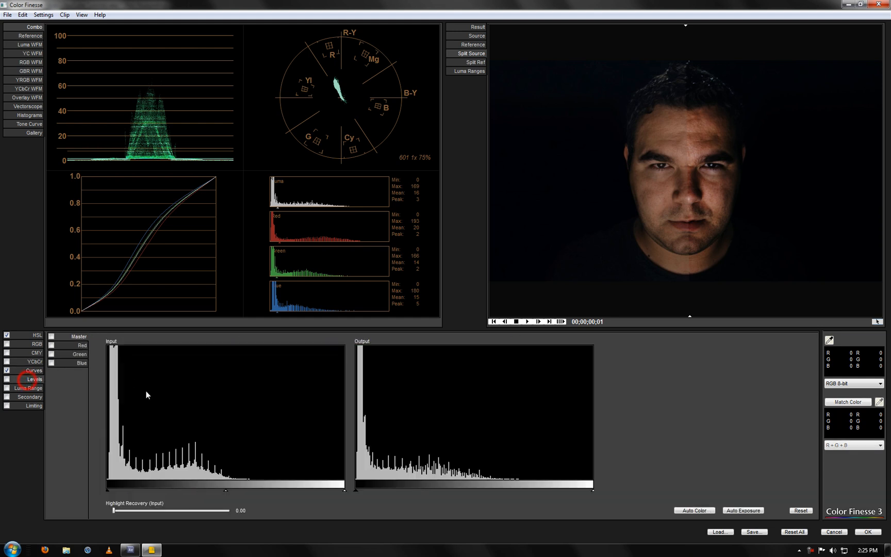
mouse_move(228, 396)
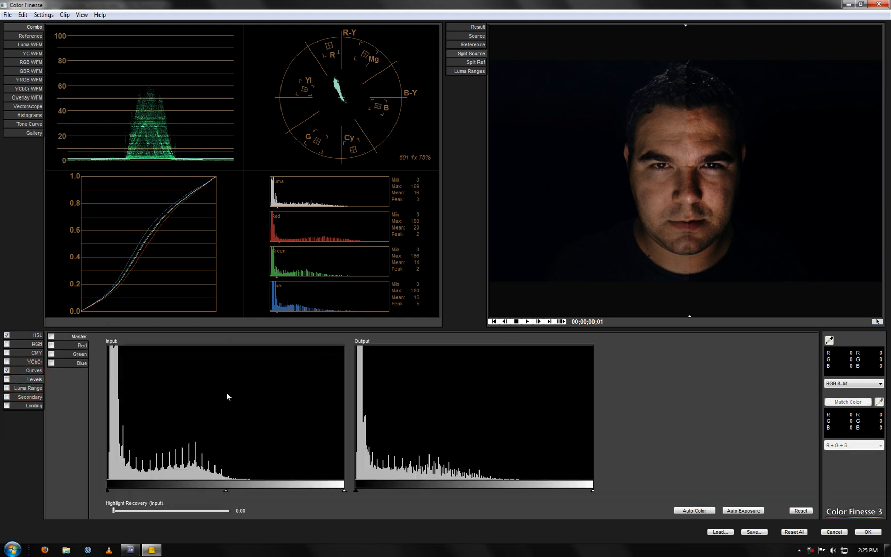
mouse_move(32, 398)
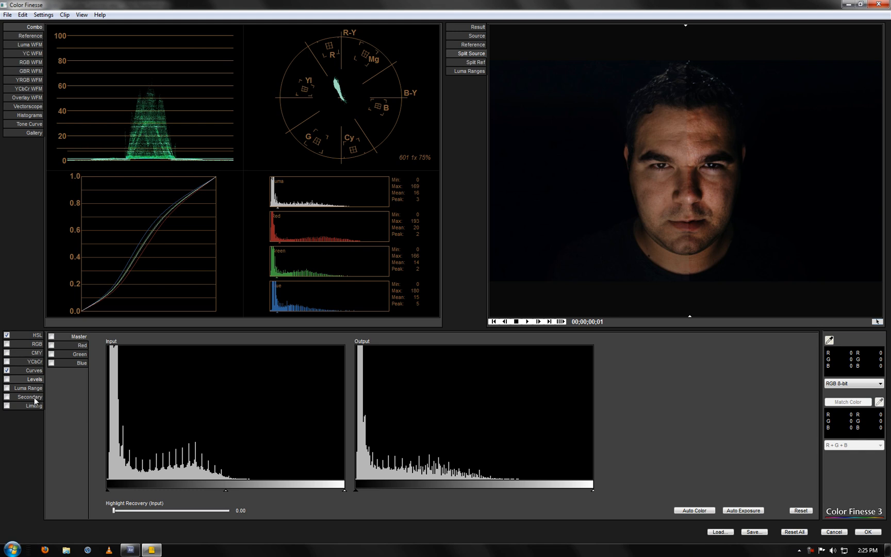
left_click(30, 396)
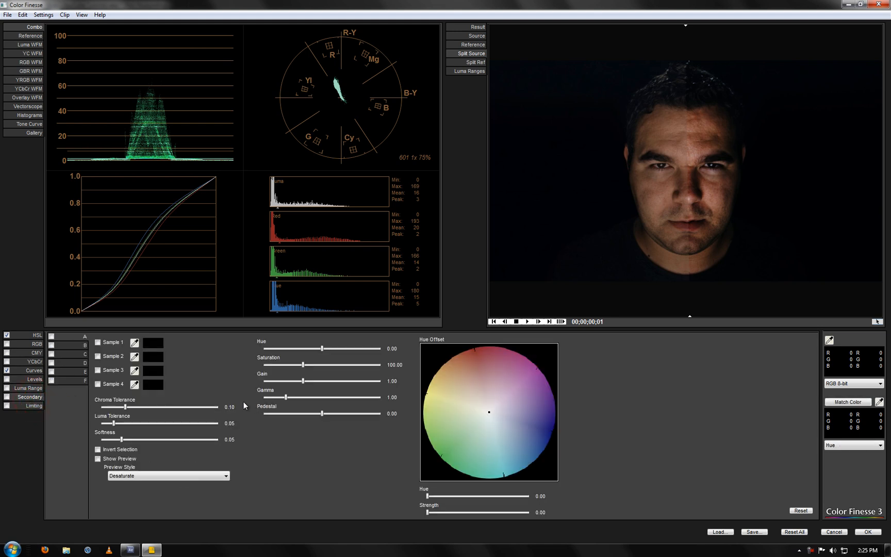
mouse_move(216, 403)
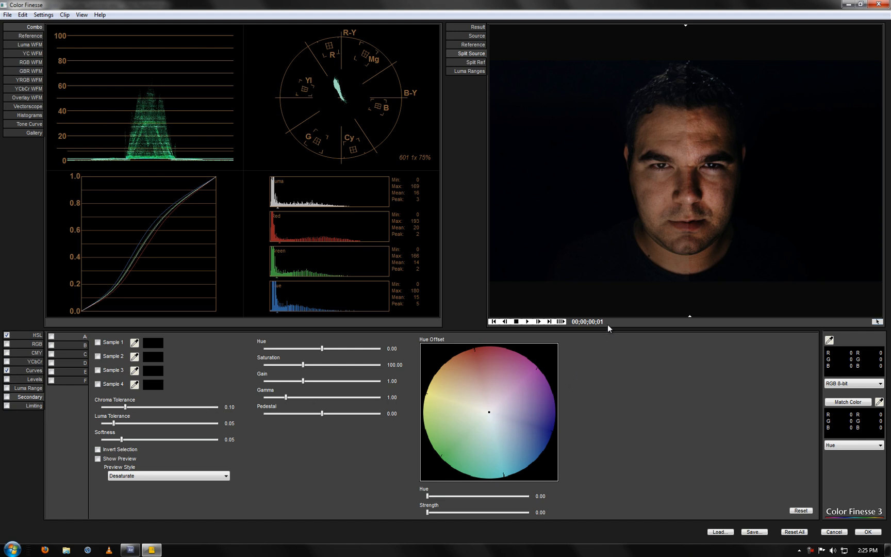
mouse_move(504, 275)
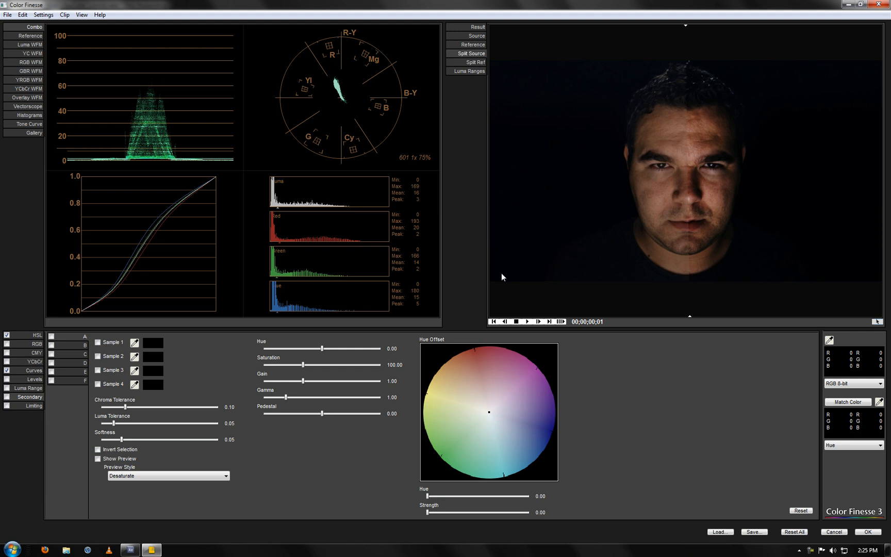
mouse_move(500, 278)
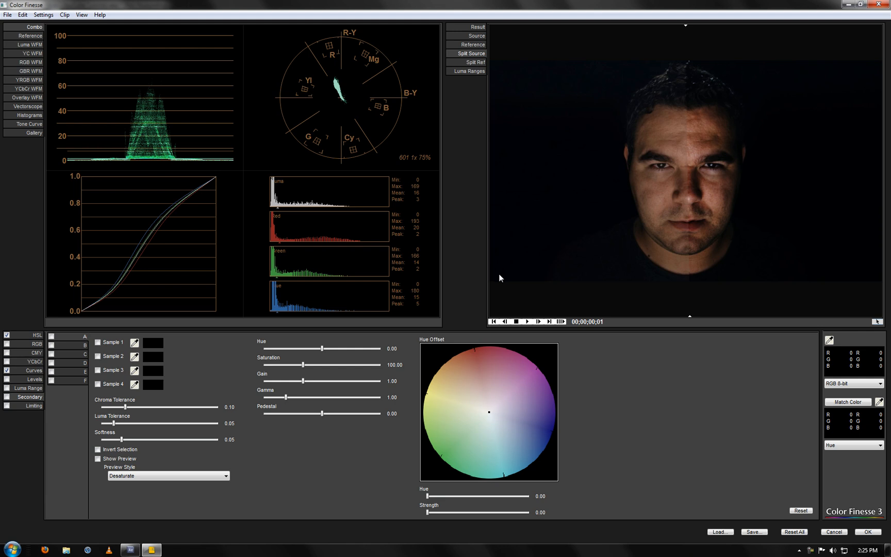
mouse_move(68, 413)
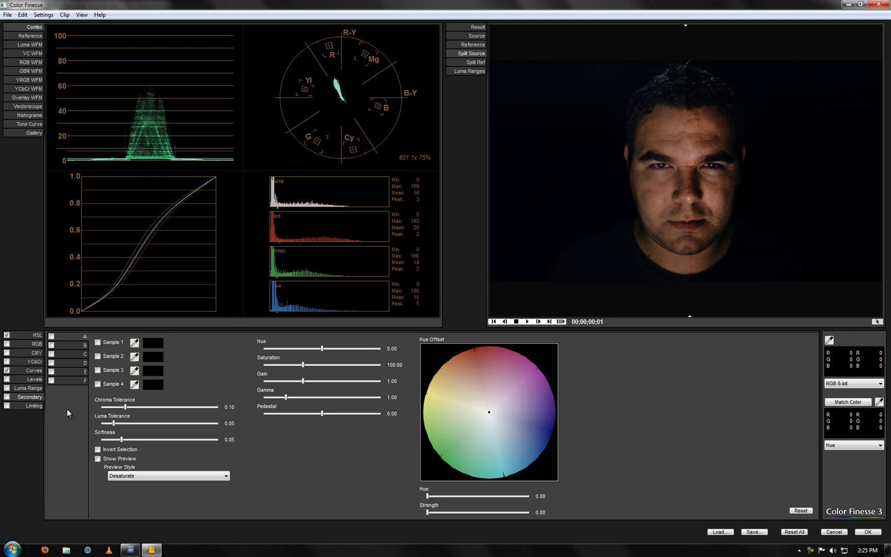
mouse_move(43, 390)
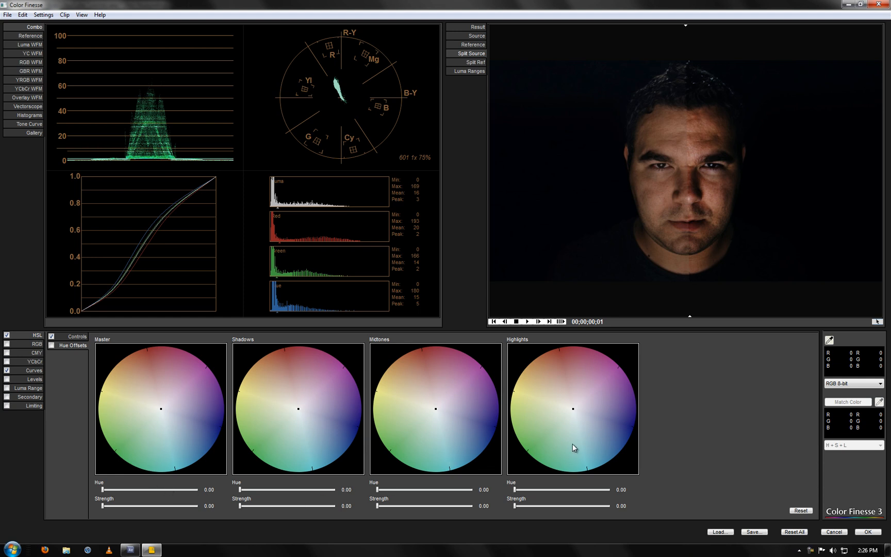
mouse_move(464, 394)
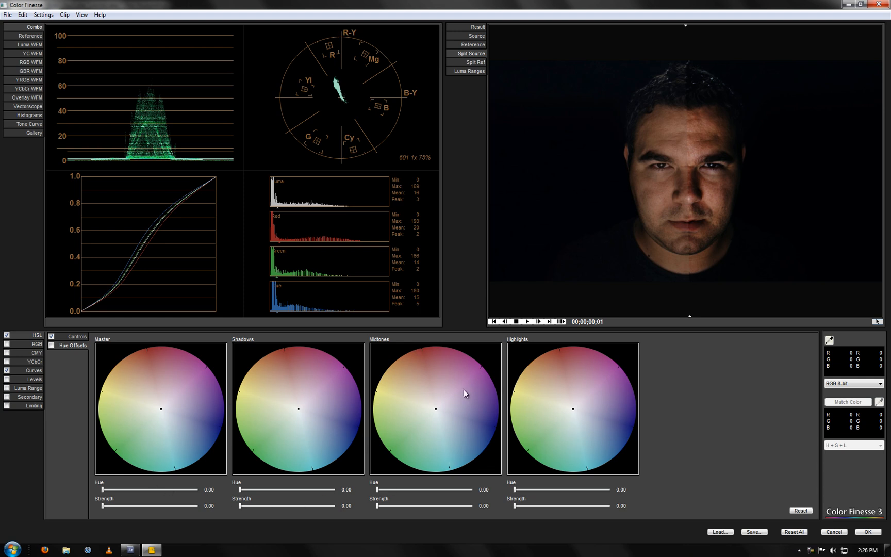
mouse_move(479, 401)
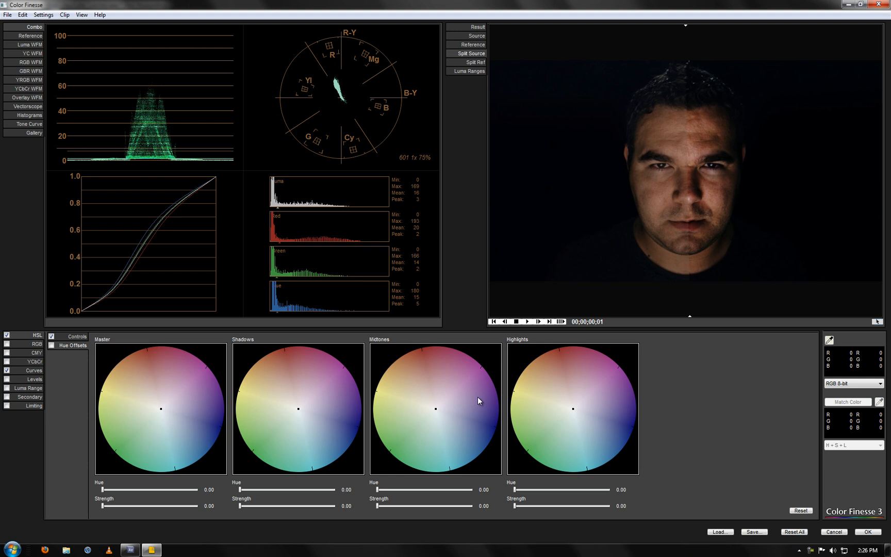
mouse_move(158, 419)
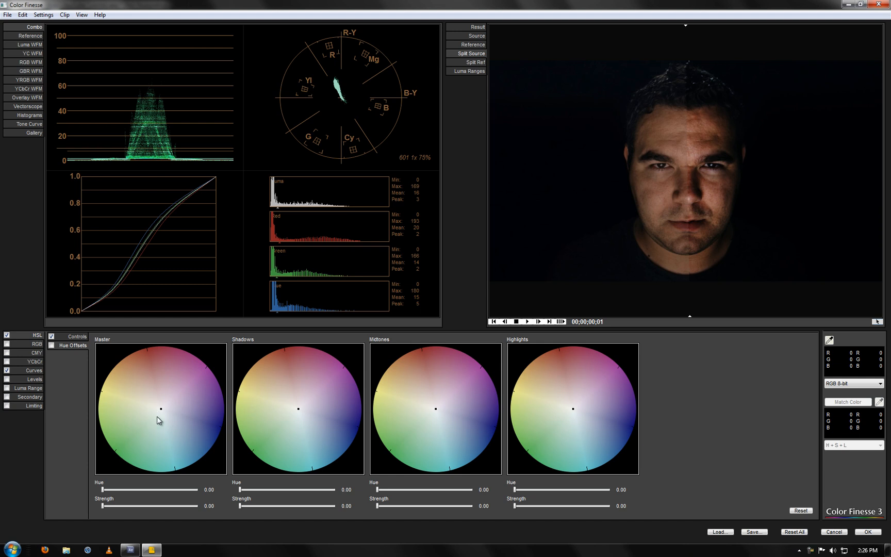
Set Hue Offsets: master toward cyan at 0.22, shadows toward warm red at 0.20.
left_click_drag(161, 409, 163, 424)
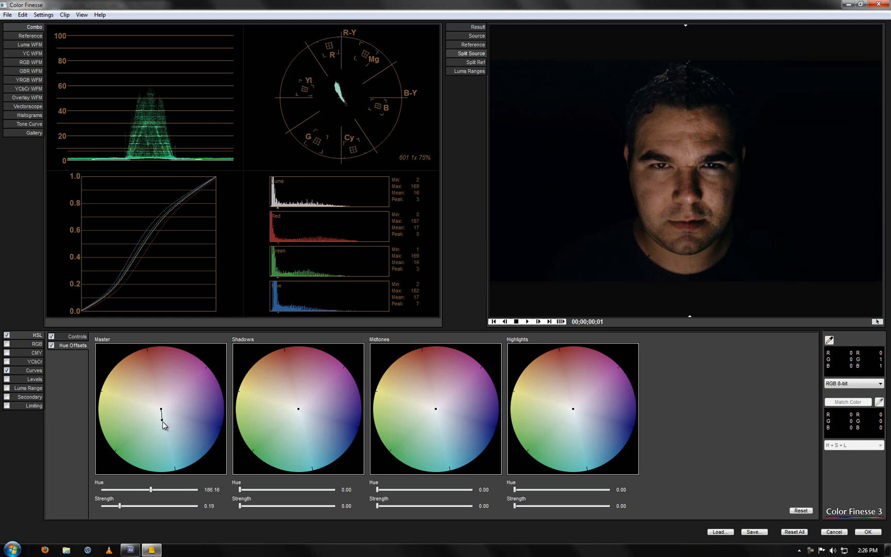
left_click_drag(113, 506, 124, 506)
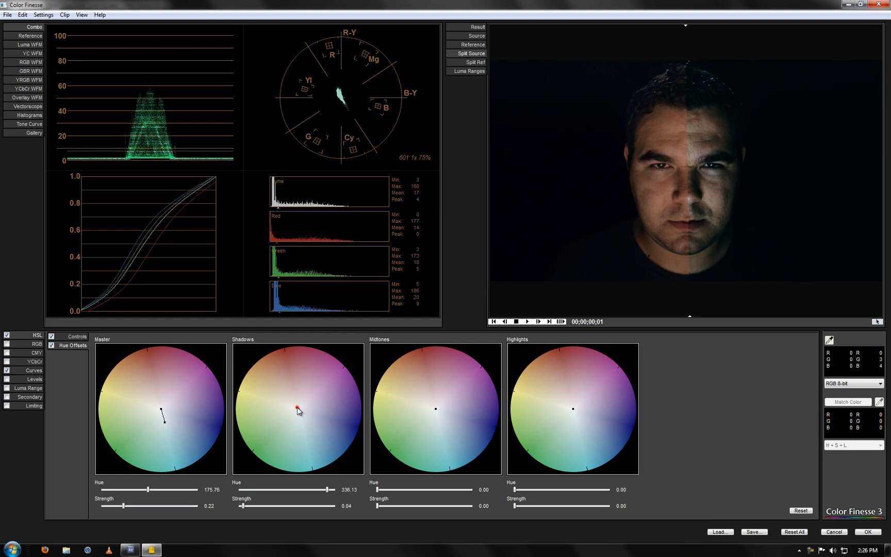
left_click_drag(306, 408, 293, 399)
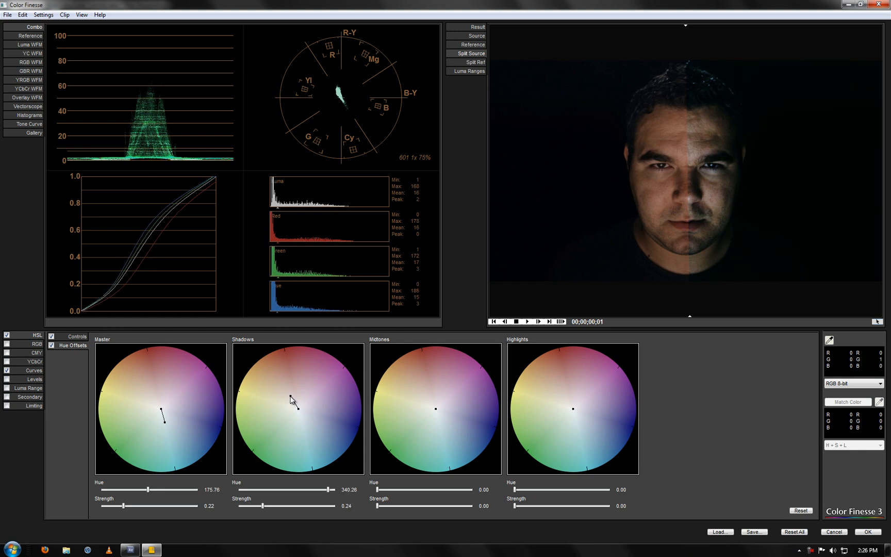
left_click_drag(290, 399, 298, 409)
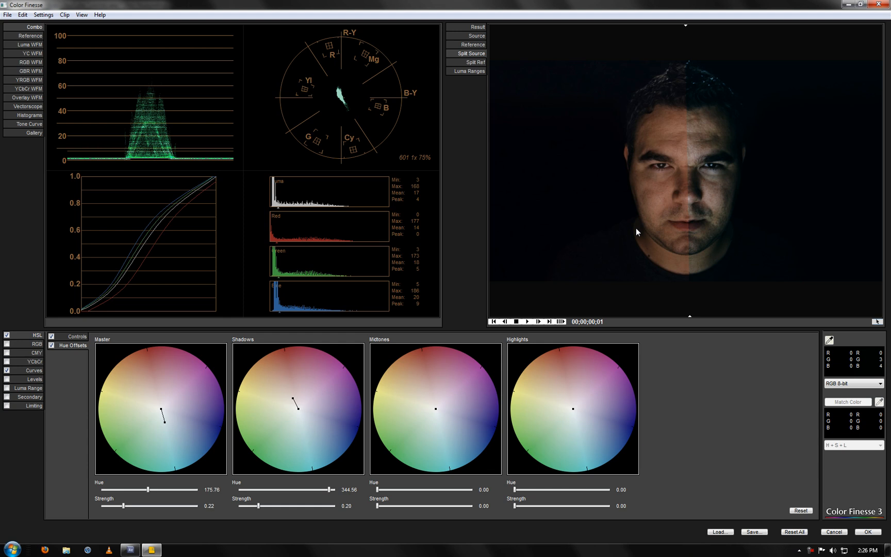
mouse_move(33, 373)
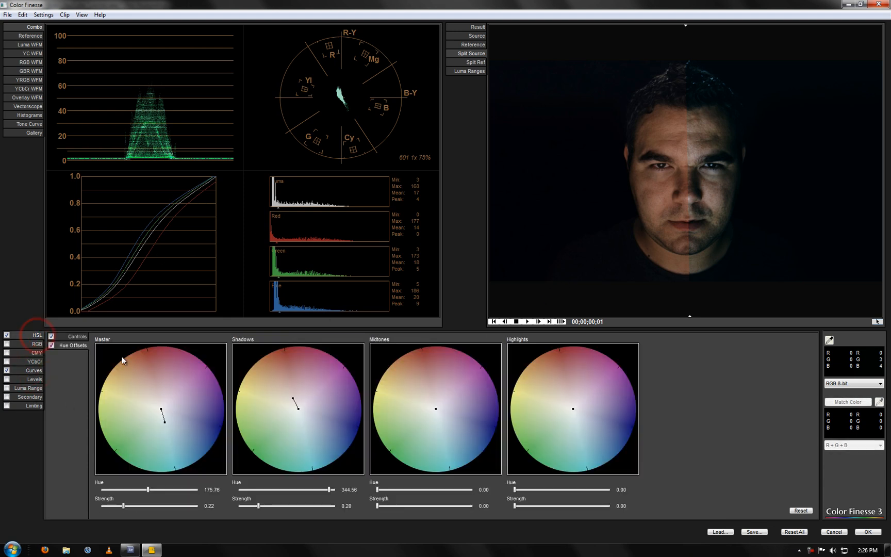
mouse_move(439, 417)
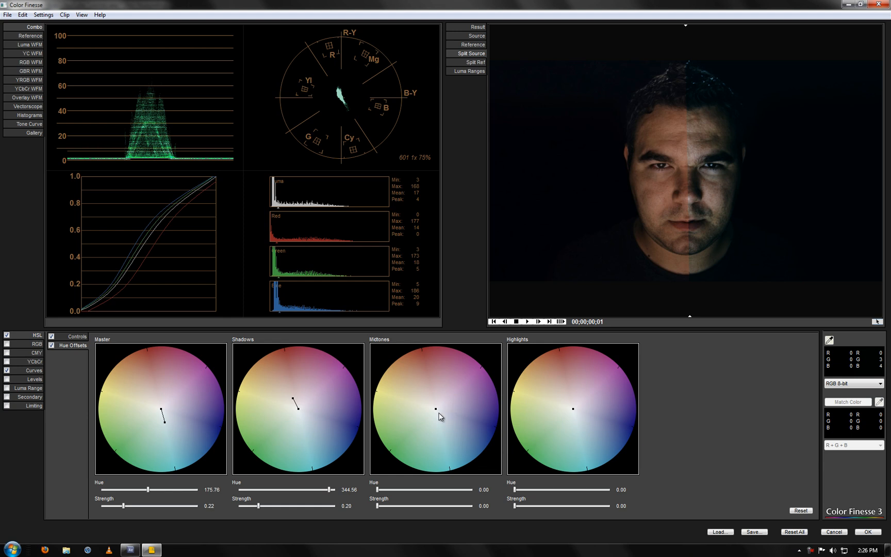
mouse_move(437, 414)
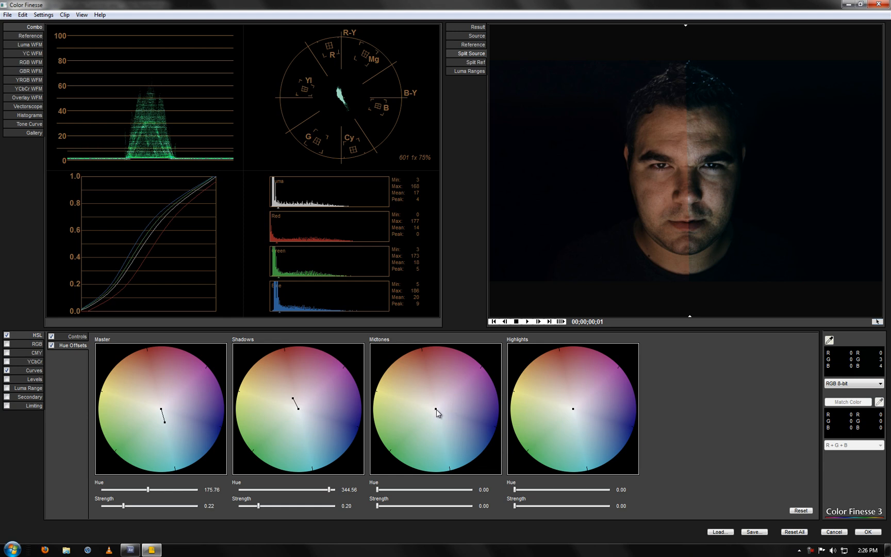
Tint the midtones toward purple-blue and swing the highlights hue offset toward blue.
left_click_drag(433, 408, 440, 410)
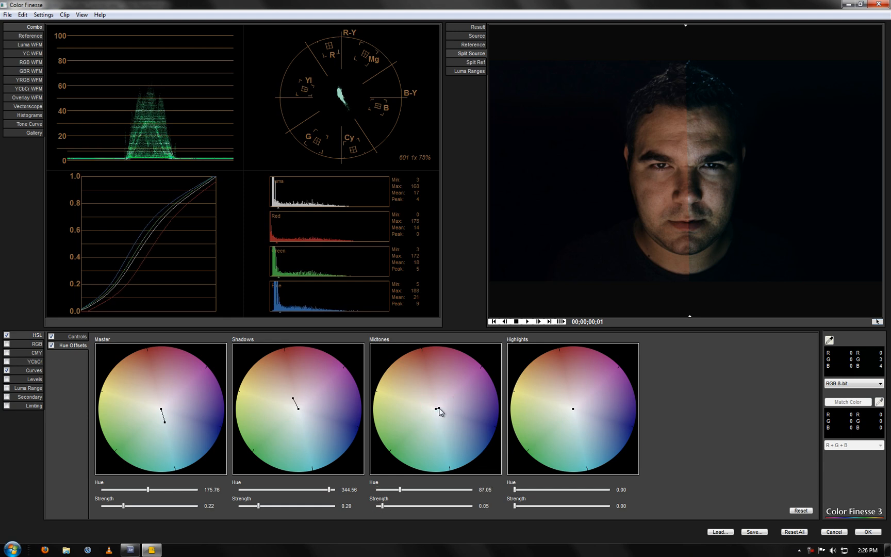
left_click_drag(438, 410, 443, 405)
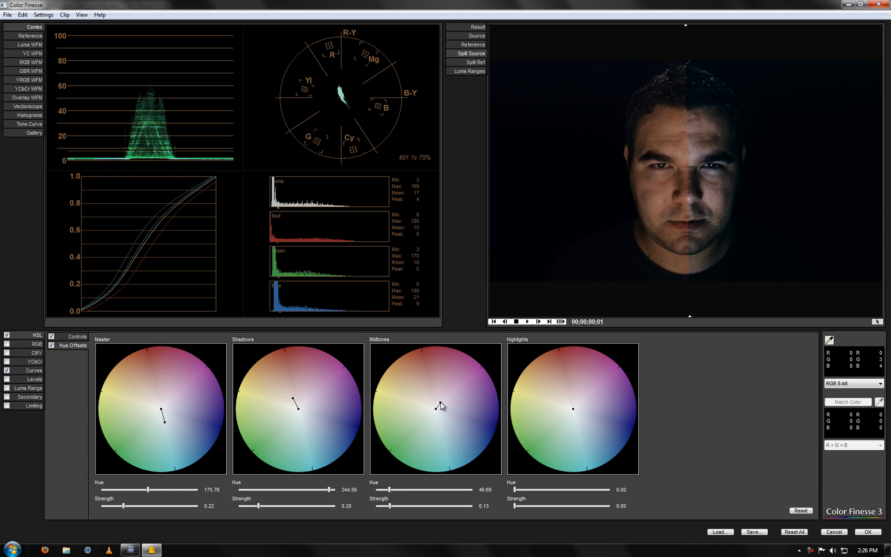
left_click_drag(435, 408, 436, 408)
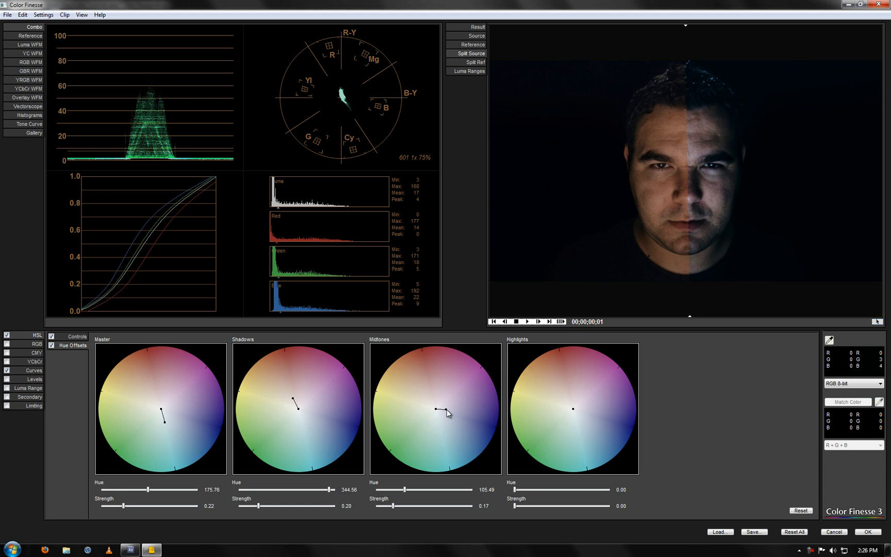
left_click_drag(572, 408, 574, 406)
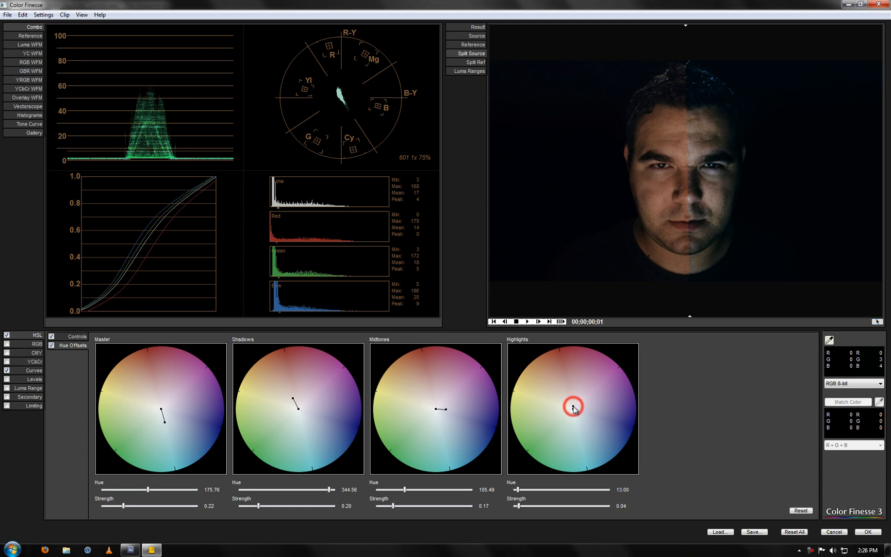
left_click_drag(573, 405, 572, 403)
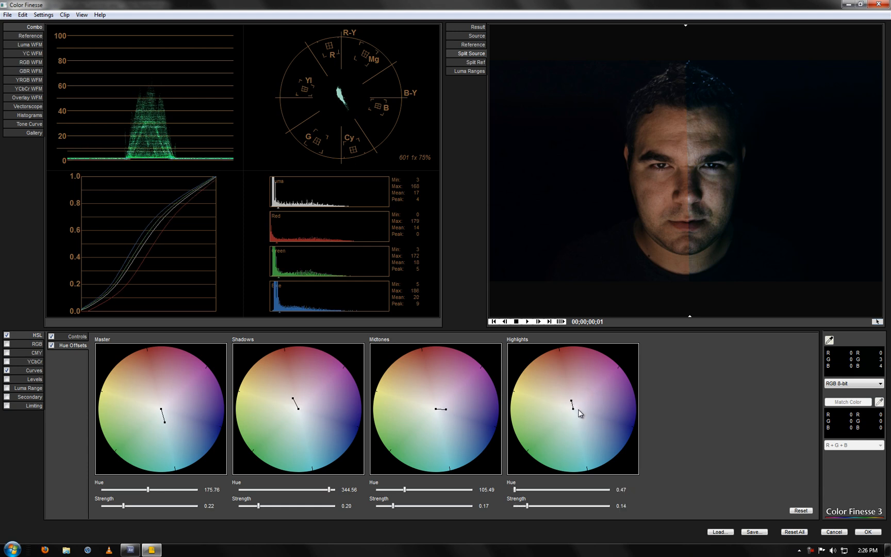
left_click_drag(572, 402, 573, 414)
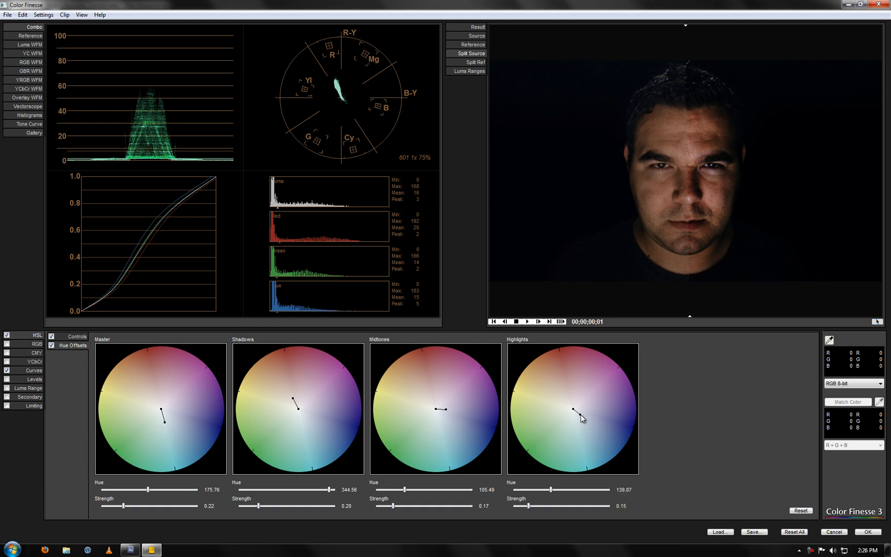
left_click_drag(573, 410, 590, 424)
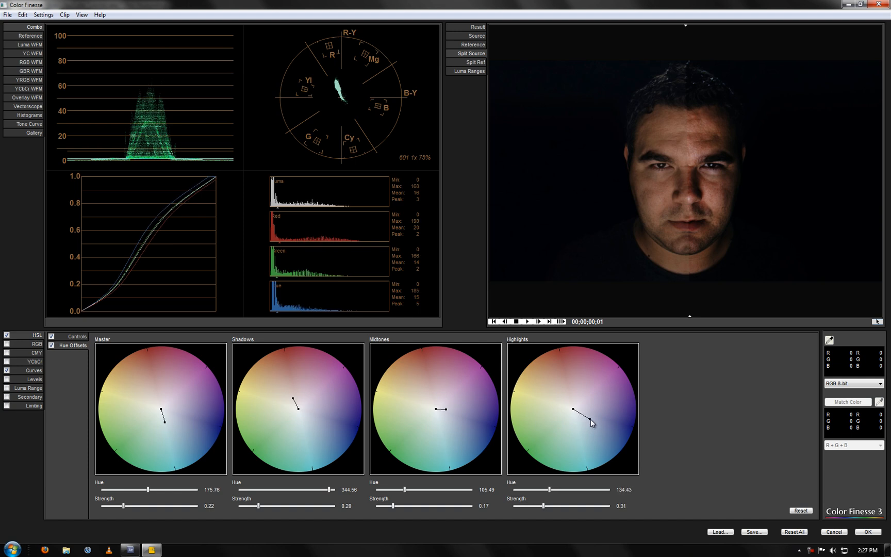
Set highlights to hue 137.05, strength 0.33, and midtones to hue 114.98, strength 0.25.
left_click_drag(588, 411, 591, 424)
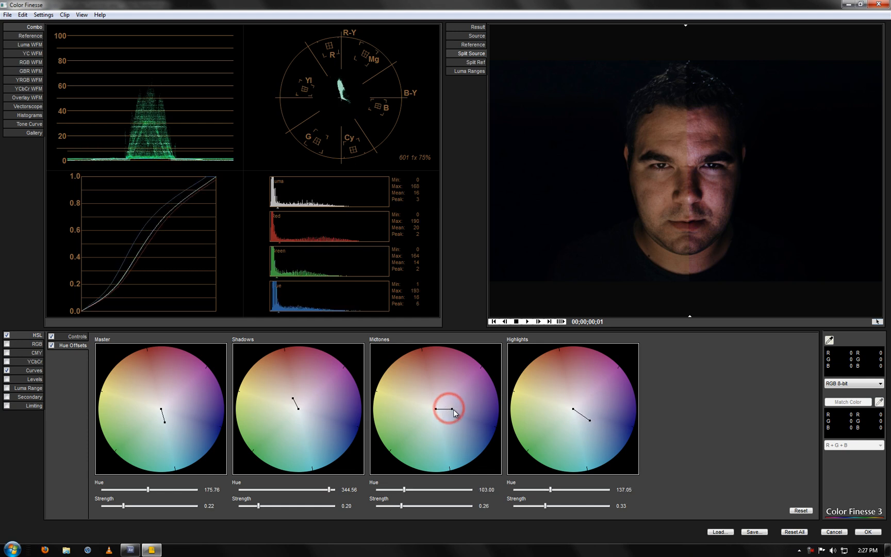
left_click_drag(450, 409, 455, 413)
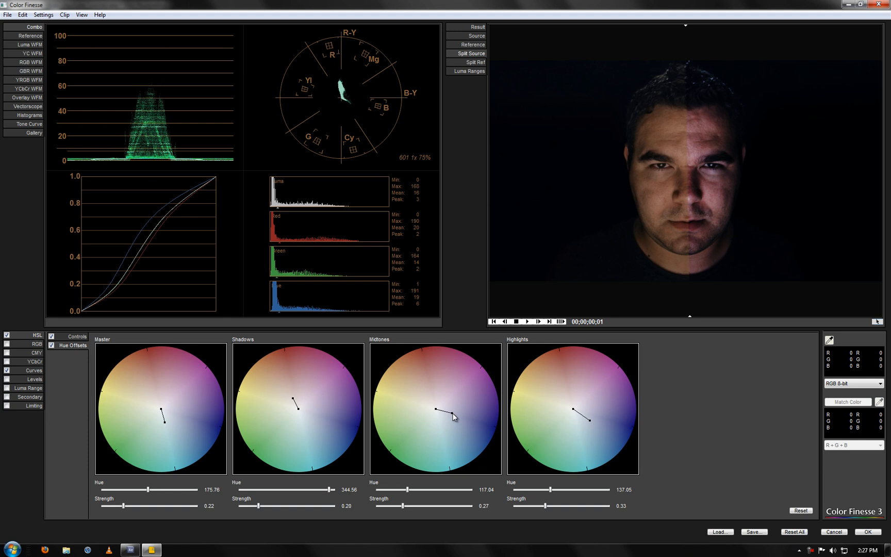
left_click_drag(452, 416, 434, 413)
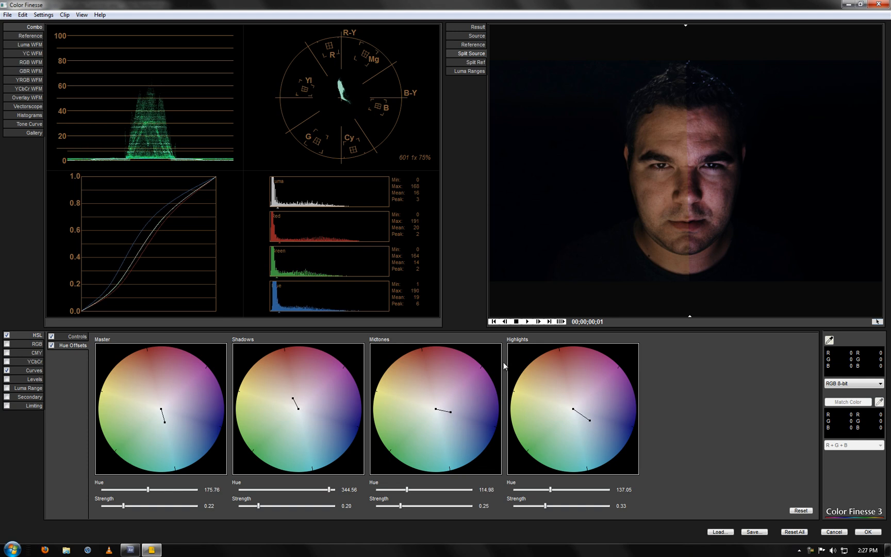
mouse_move(688, 101)
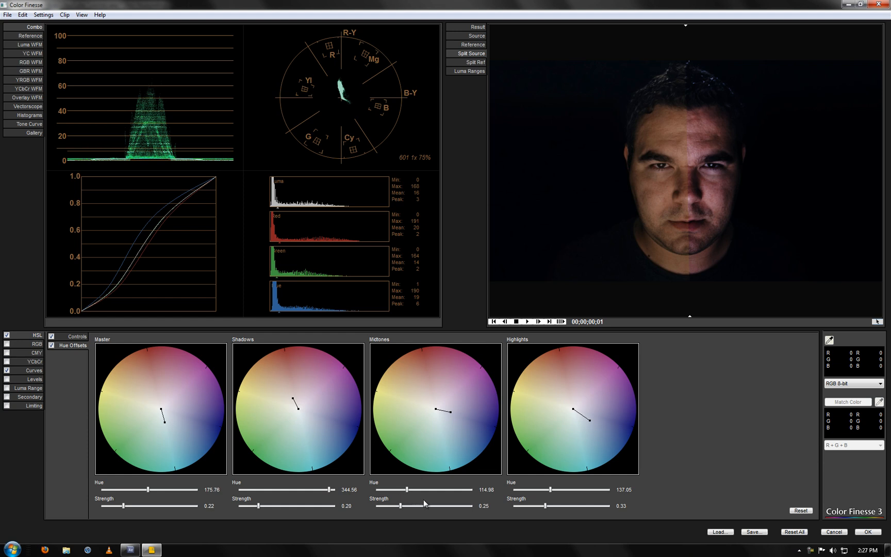
mouse_move(408, 326)
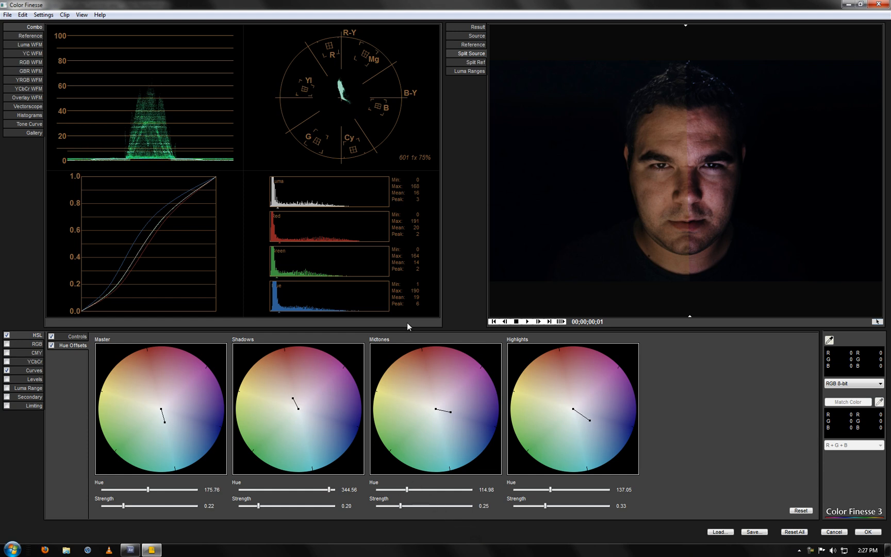
mouse_move(397, 389)
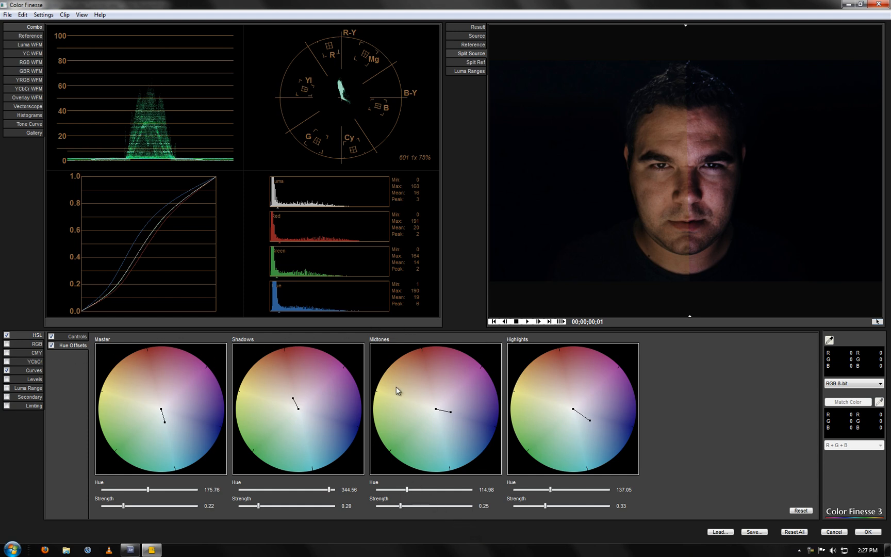
mouse_move(652, 142)
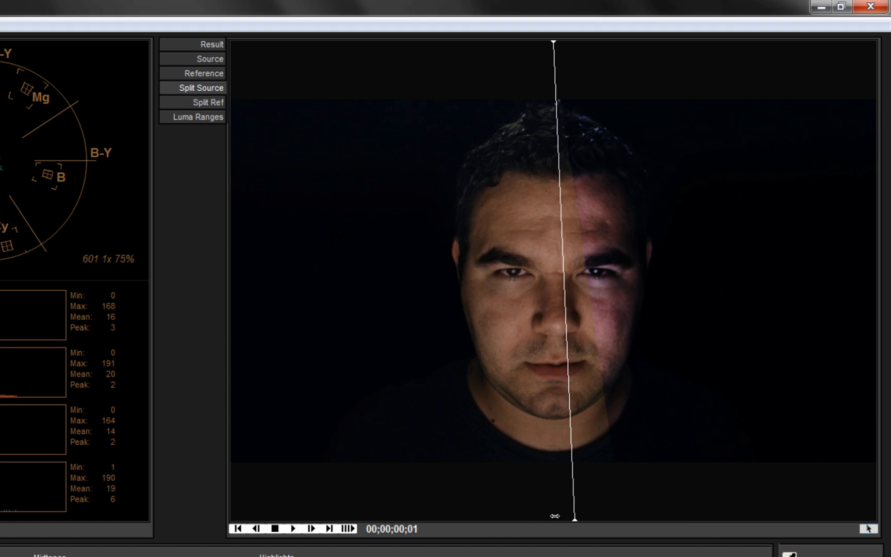
Sweep the split line across the face to compare graded and original, then show Result only.
left_click_drag(573, 517, 827, 517)
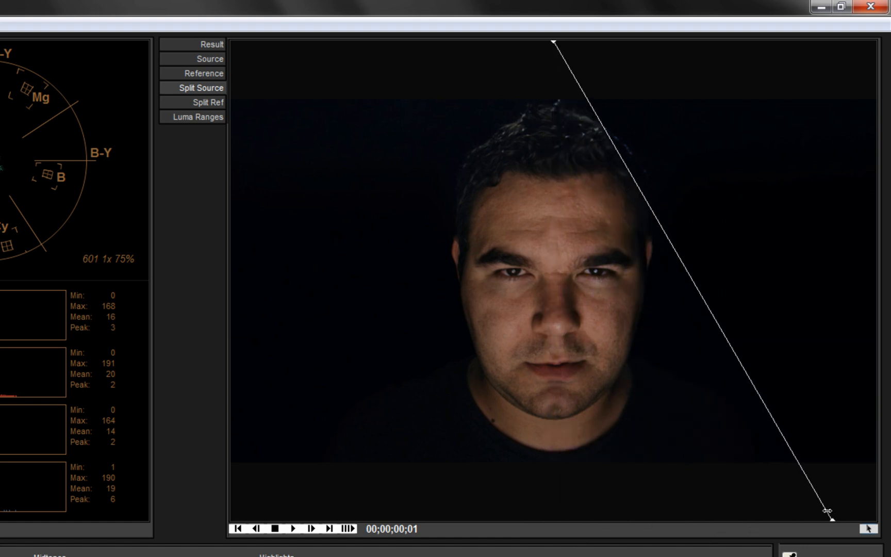
left_click_drag(829, 514, 734, 517)
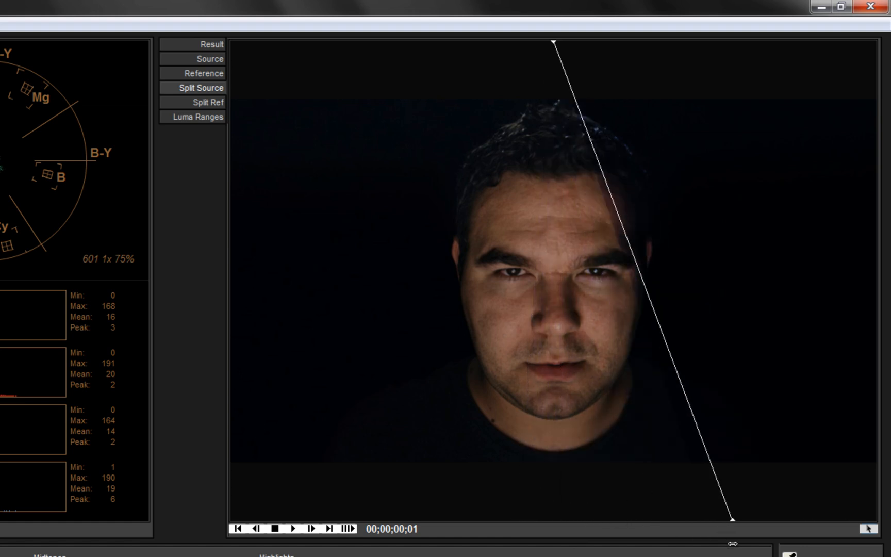
left_click_drag(731, 517, 541, 511)
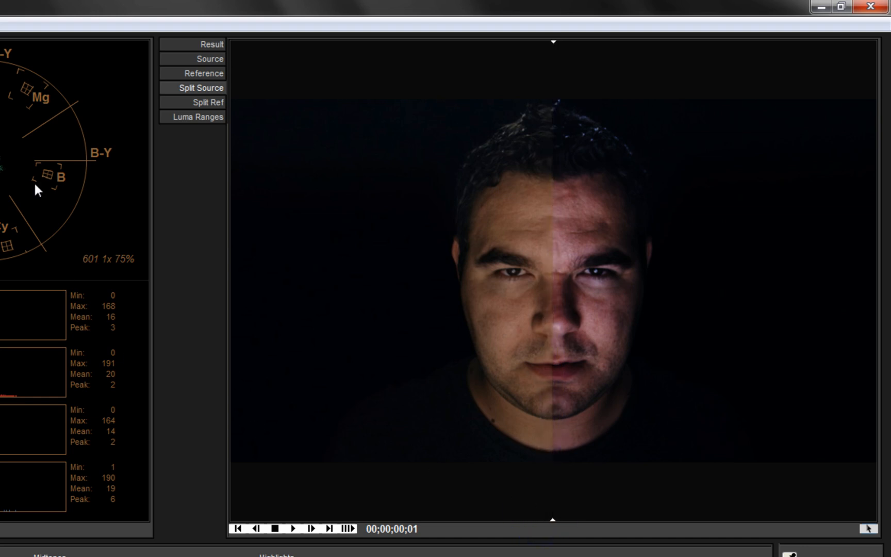
left_click(212, 44)
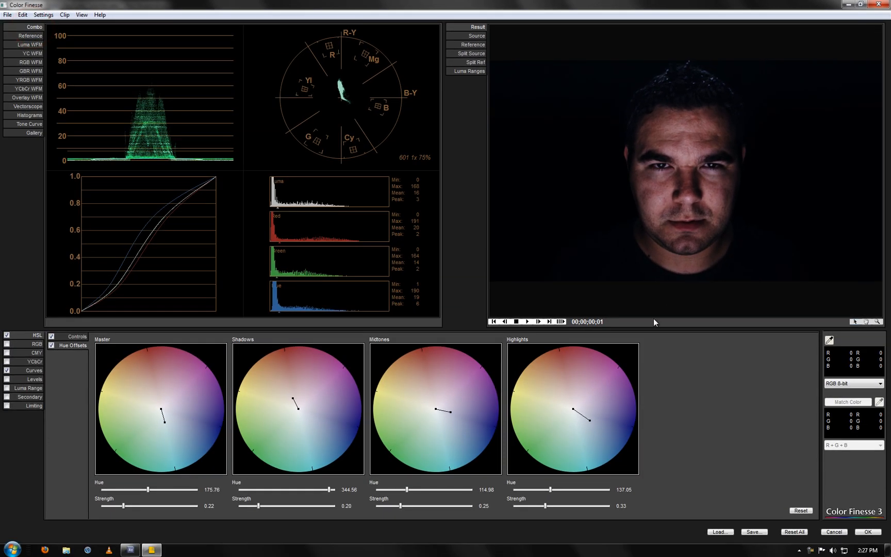
Apply the Color Finesse grade to the clip and review Hue Offset and Curves in Effect Controls.
left_click(866, 531)
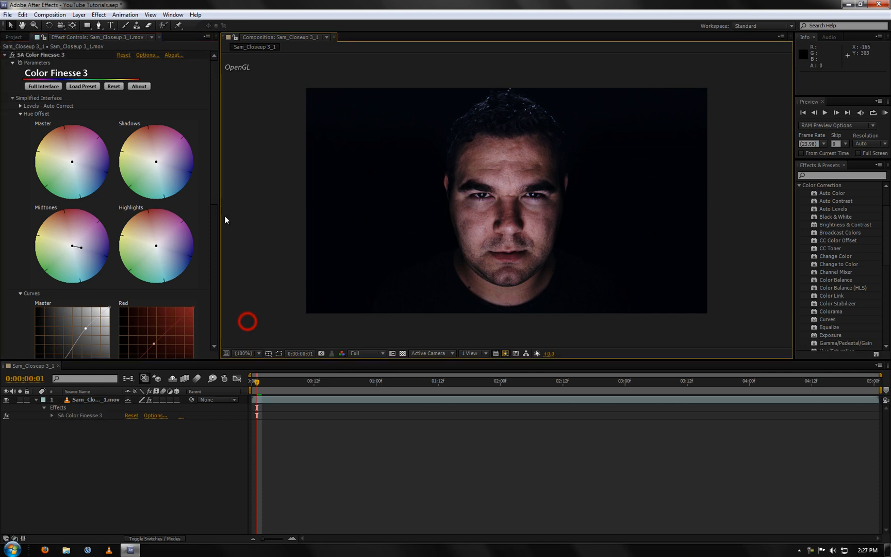
scroll("down", 3)
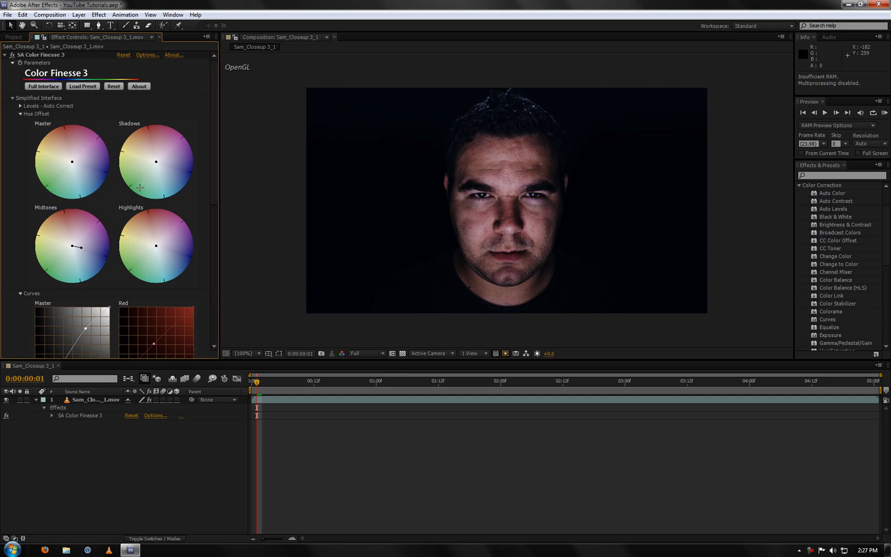
mouse_move(218, 149)
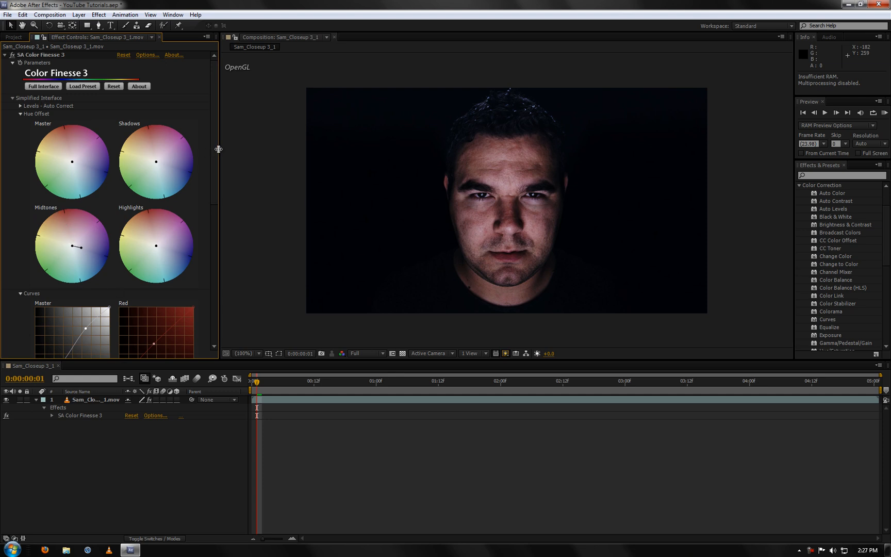
scroll("down", 3)
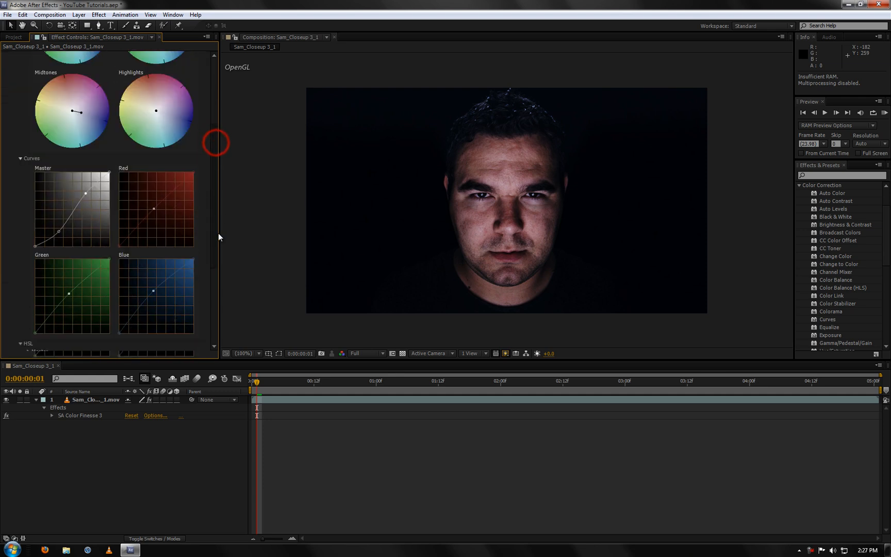
scroll("up", 3)
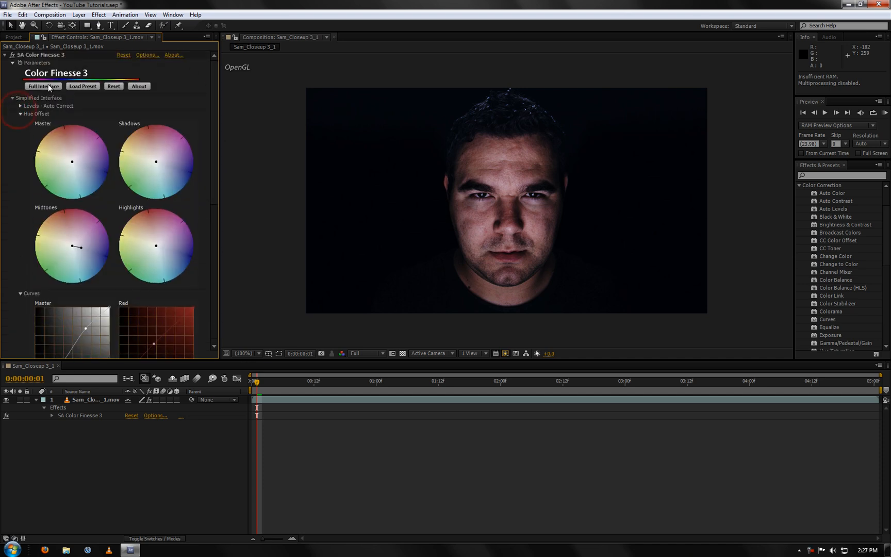
Collapse the Hue Offset and Curves groups under Simplified Interface in Effect Controls.
left_click(19, 112)
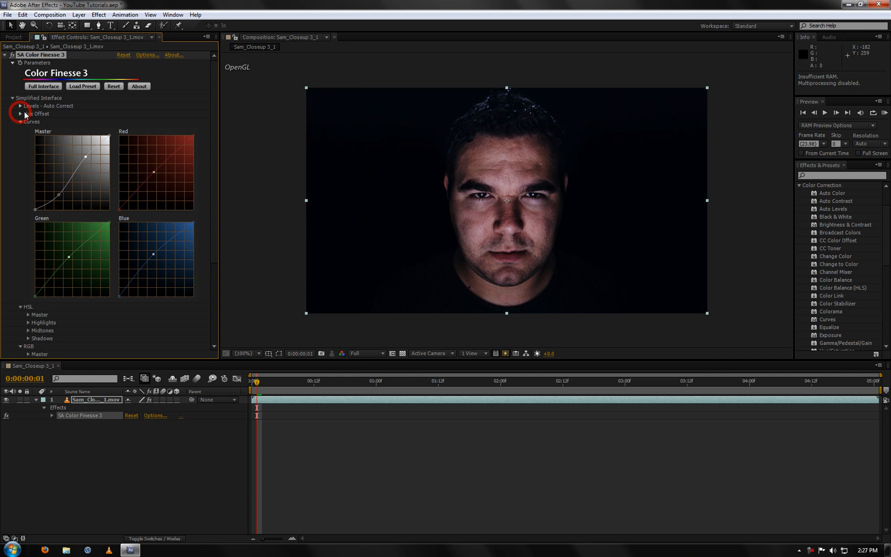
left_click(19, 122)
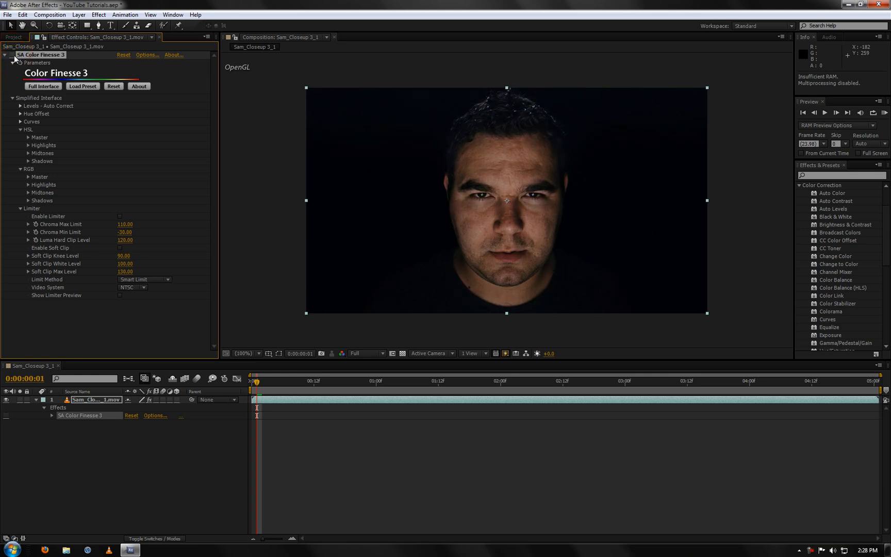
left_click(12, 55)
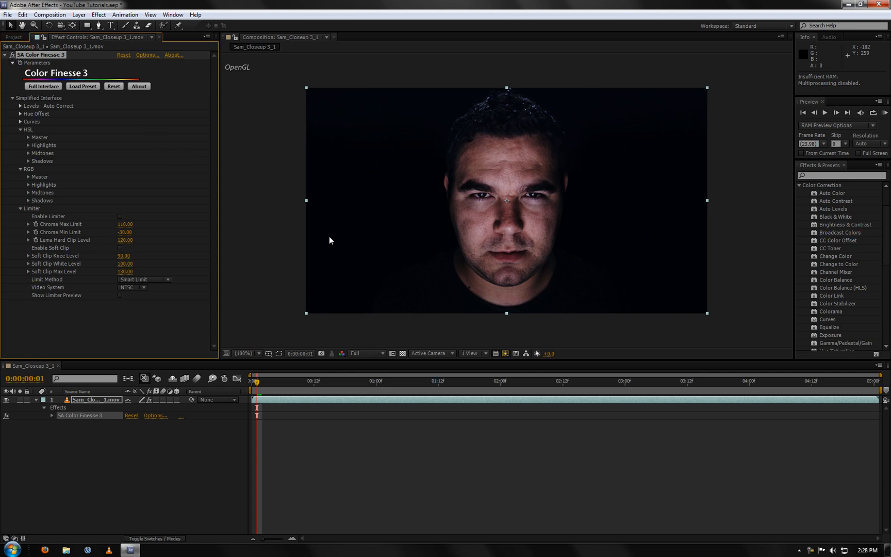
mouse_move(271, 221)
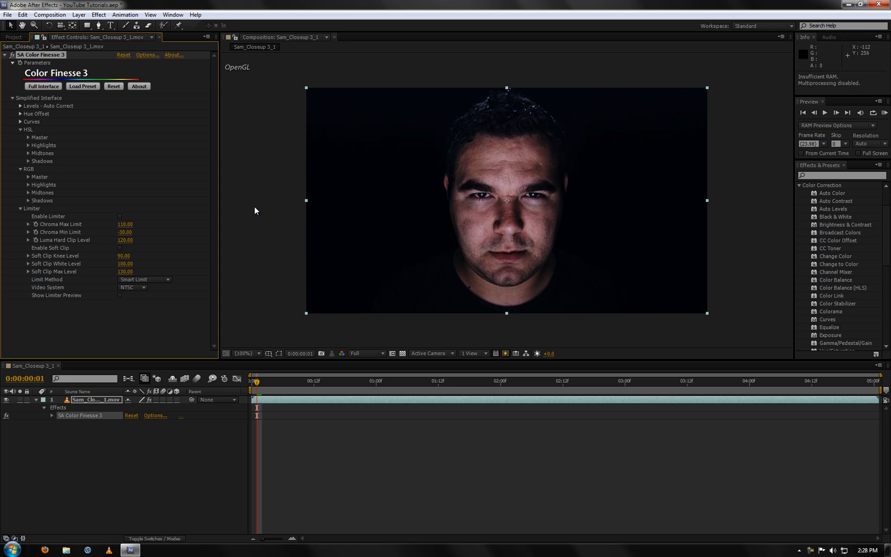
mouse_move(39, 57)
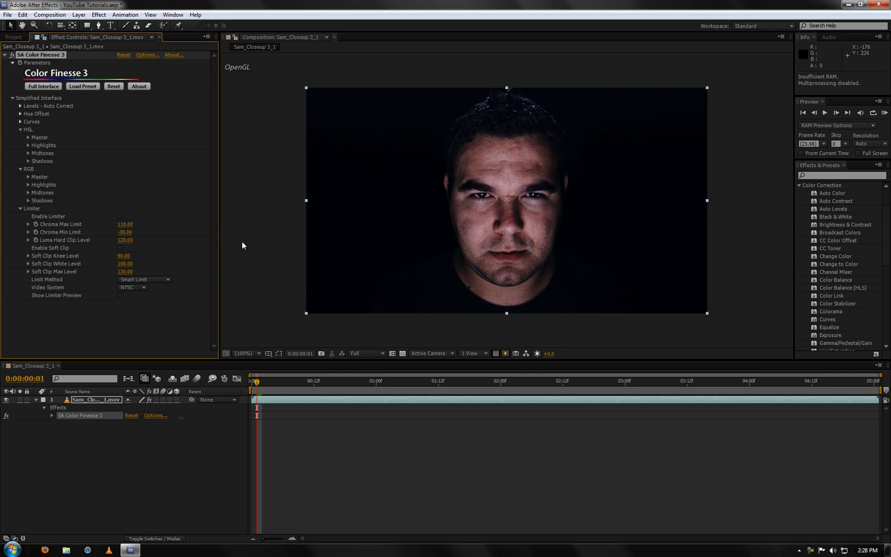
mouse_move(183, 239)
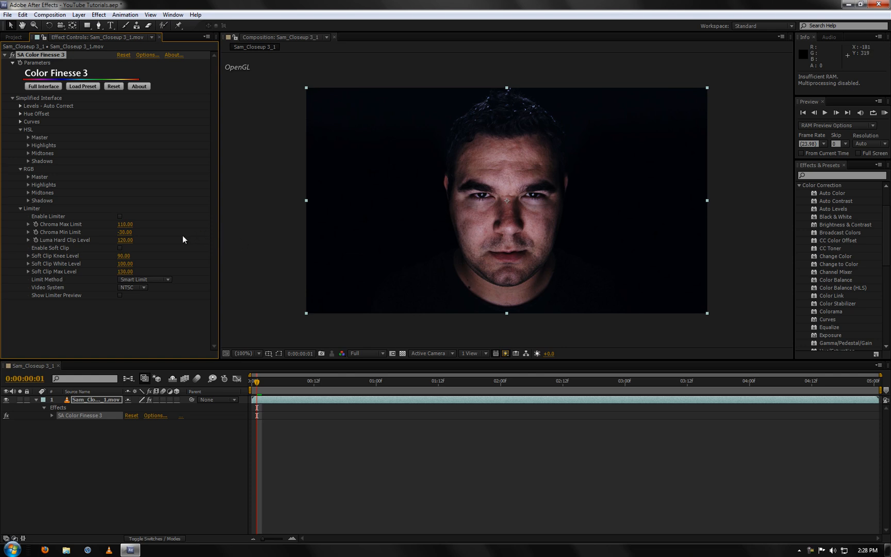
mouse_move(181, 243)
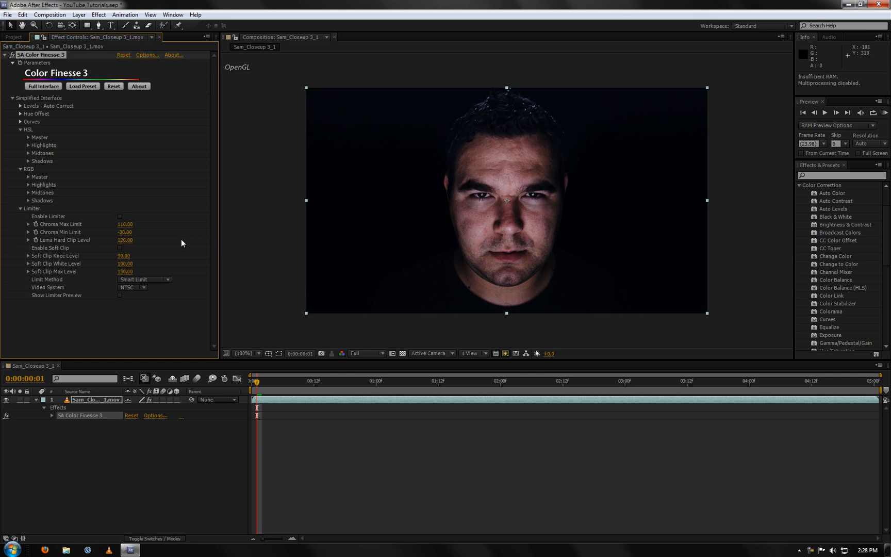